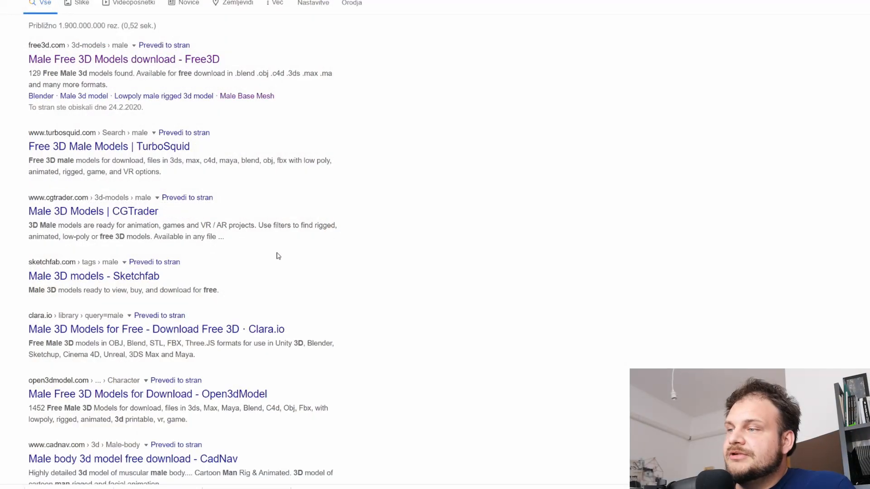
{"action": "mouse_move", "coordinate": [281, 243]}
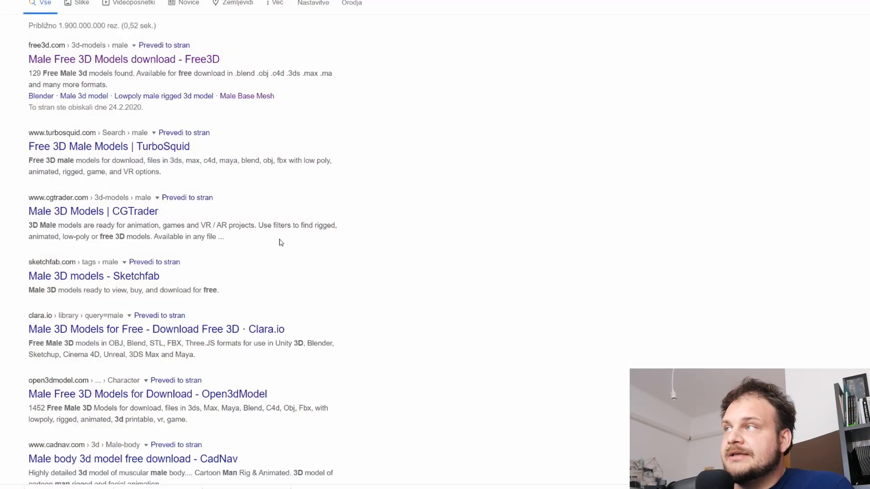
{"action": "mouse_move", "coordinate": [99, 63]}
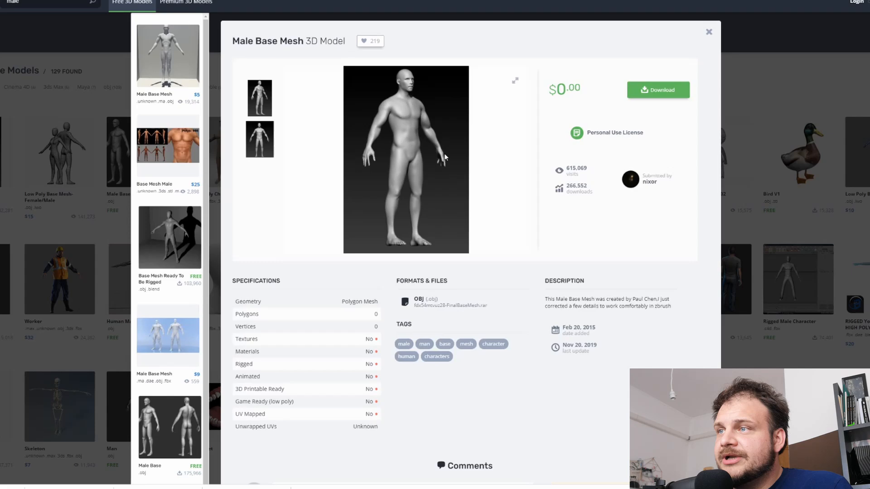
{"action": "mouse_move", "coordinate": [593, 103]}
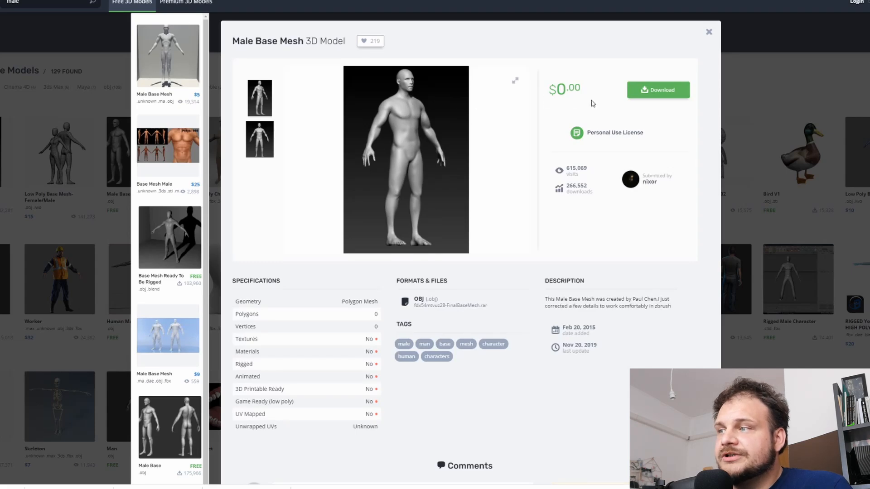
{"action": "mouse_move", "coordinate": [709, 31]}
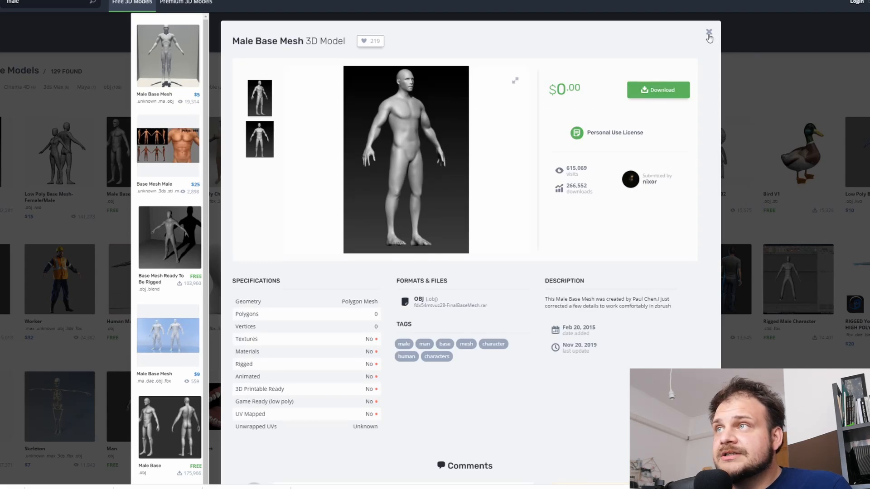
- Close the Free3D Male Base Mesh model popup to return to the listing
{"action": "left_click", "coordinate": [708, 31]}
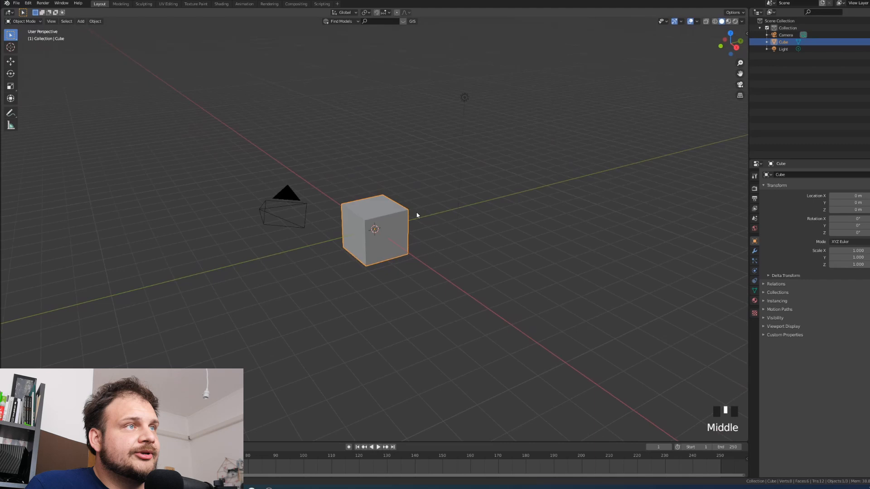
{"action": "mouse_move", "coordinate": [454, 185]}
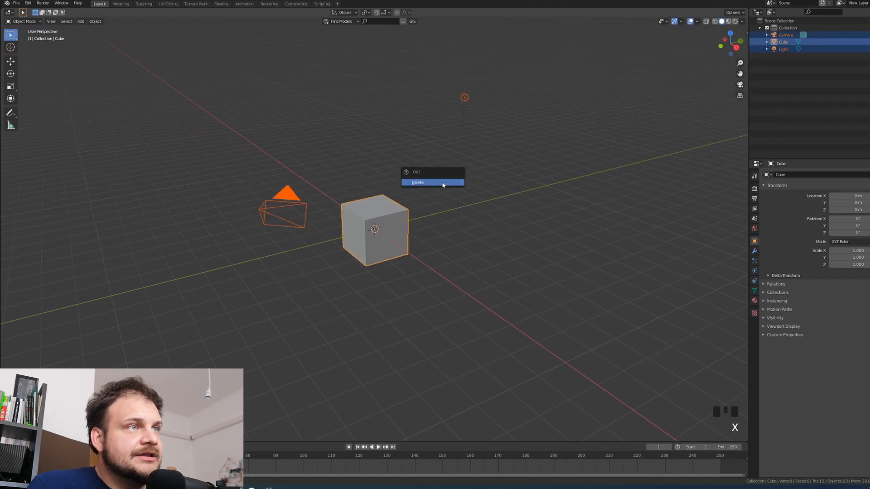
- Delete the default cube, camera and light, then import the male base mesh OBJ
{"action": "left_click", "coordinate": [431, 183]}
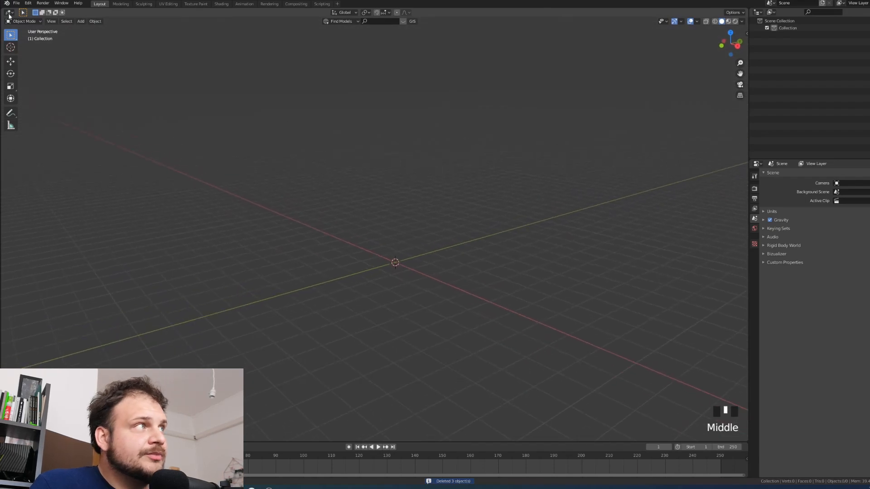
{"action": "left_click", "coordinate": [16, 3]}
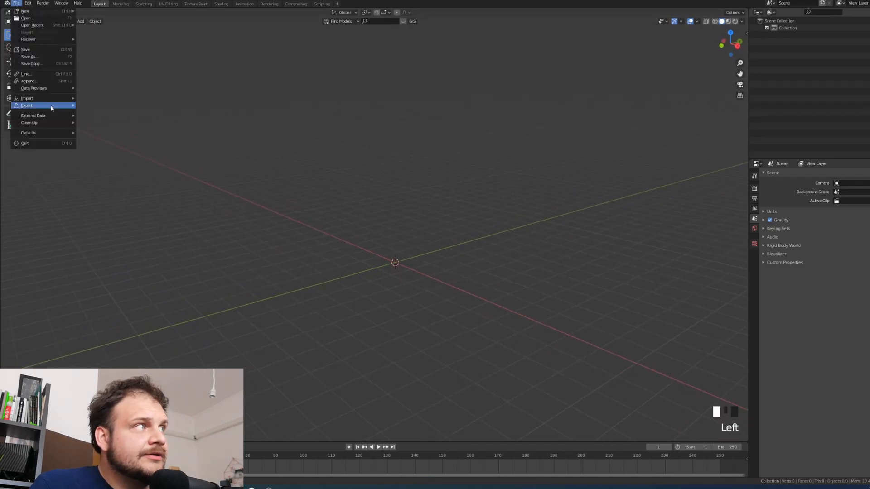
{"action": "left_click", "coordinate": [27, 98]}
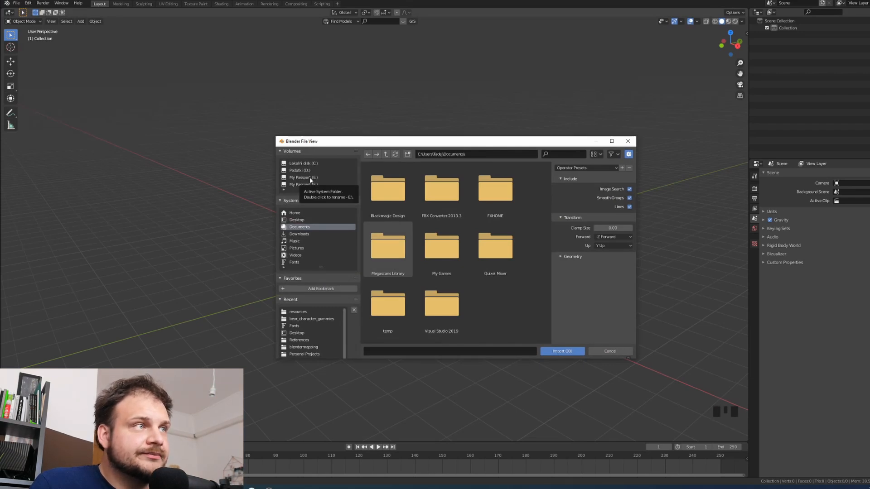
{"action": "left_click", "coordinate": [562, 352]}
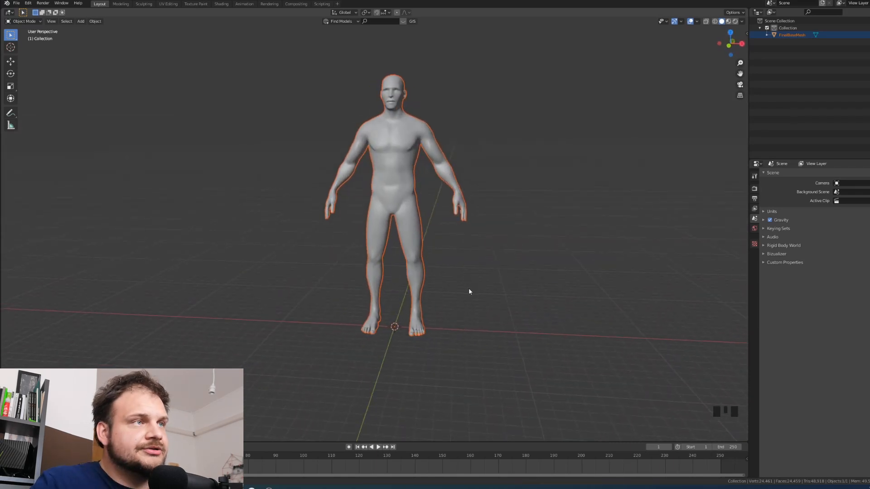
- In front view Edit Mode, paint-select the face and back-of-head vertices
{"action": "key", "text": "KP_1"}
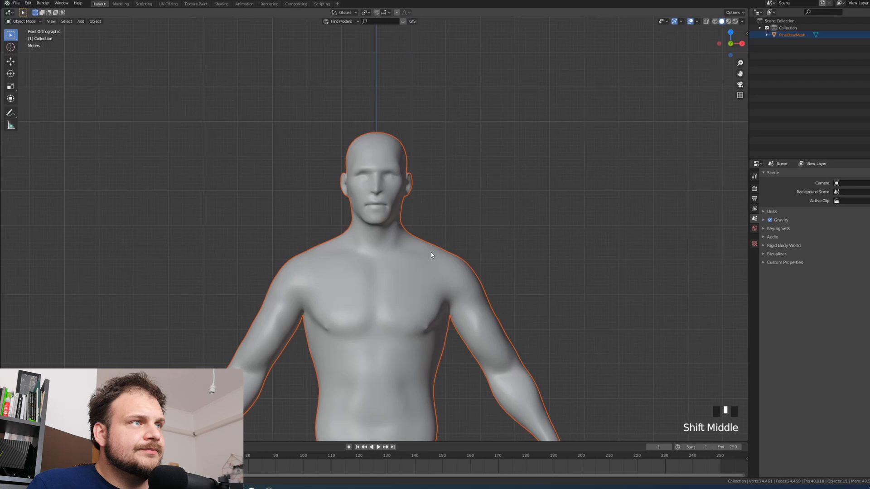
{"action": "key", "text": "Tab"}
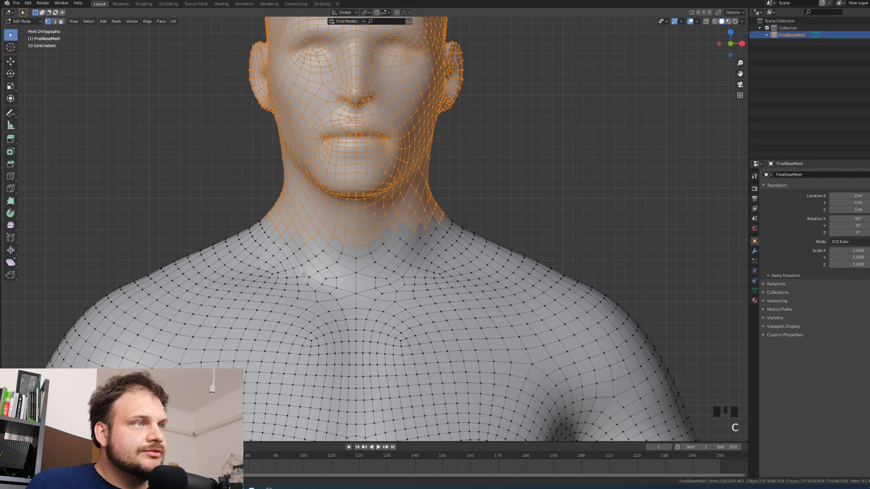
{"action": "left_click", "coordinate": [383, 246]}
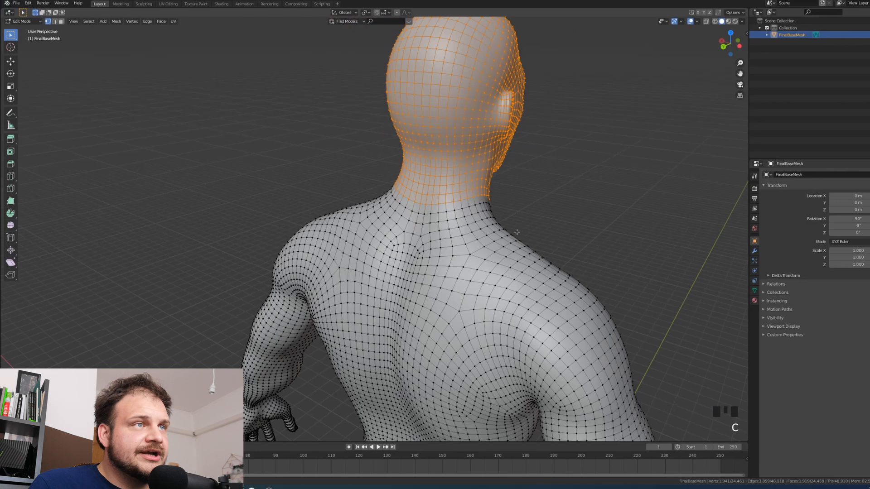
{"action": "left_click_drag", "start_coordinate": [517, 233], "coordinate": [433, 243]}
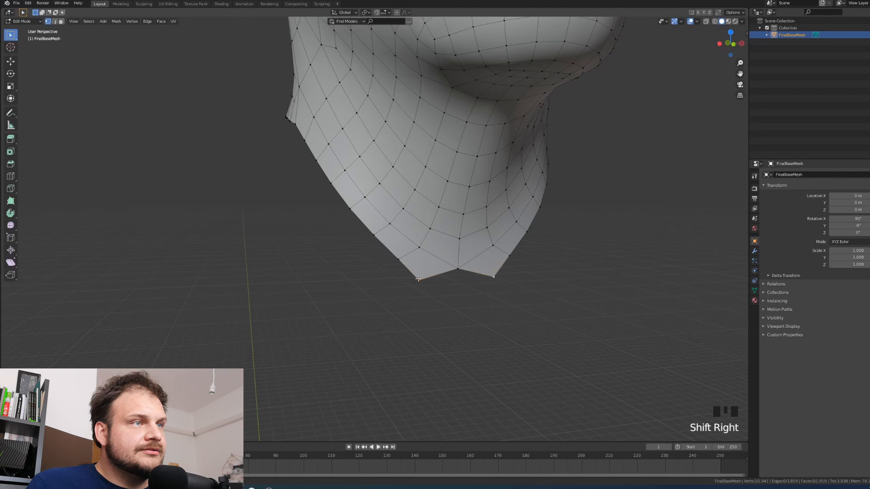
- Merge the two bottom neck vertices At Last and return to Object Mode
{"action": "key", "text": "m"}
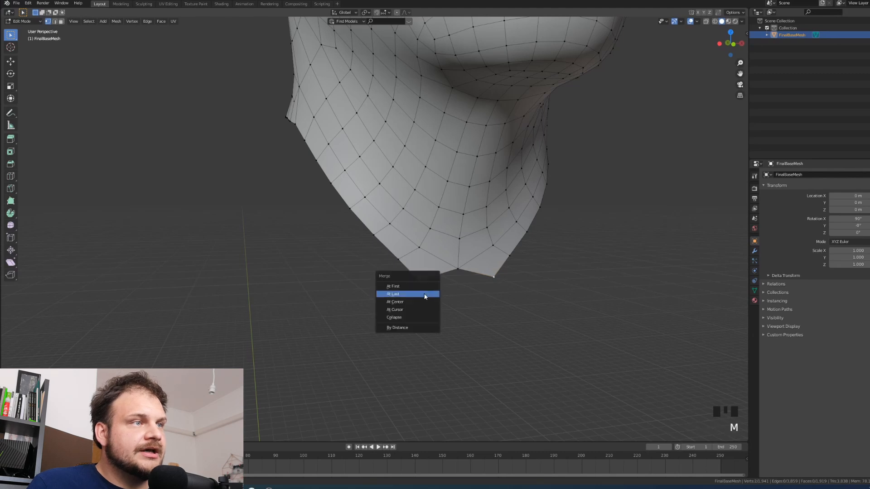
{"action": "left_click", "coordinate": [394, 294]}
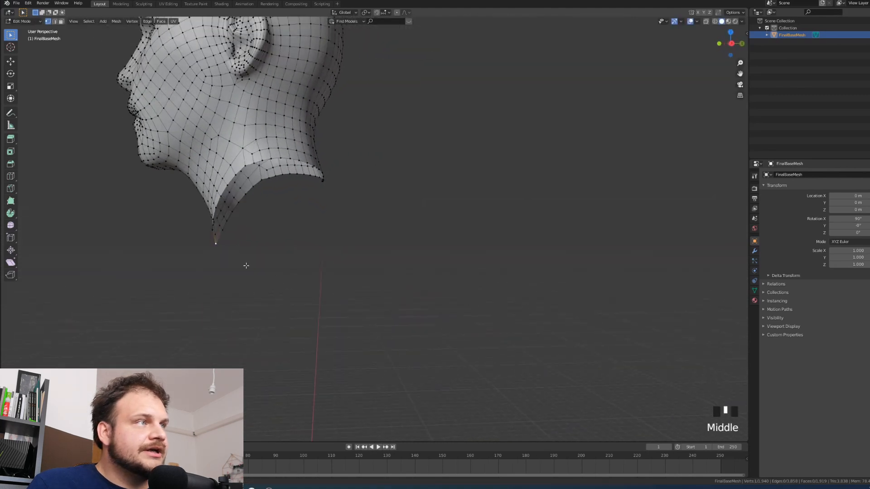
{"action": "key", "text": "Tab"}
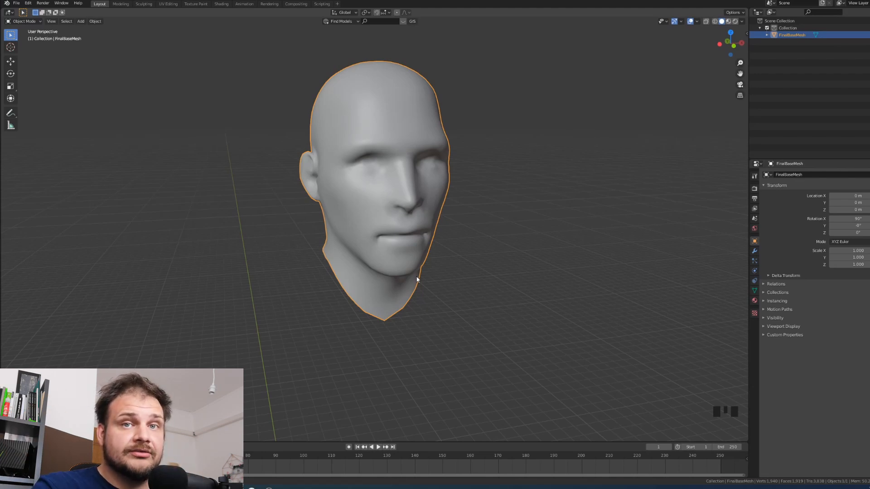
{"action": "mouse_move", "coordinate": [434, 252]}
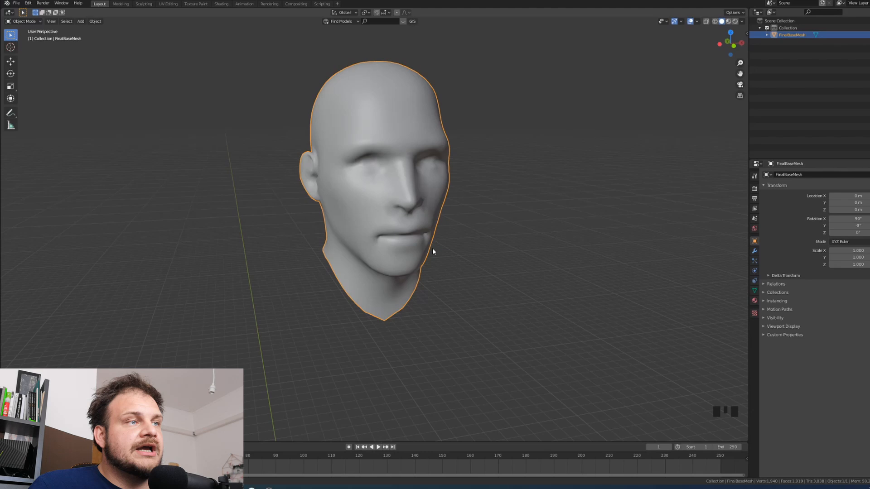
- Delete the edge loop between the lips, check the opened mouth, and re-enter Edit Mode
{"action": "scroll", "scroll_direction": "up", "scroll_amount": 3}
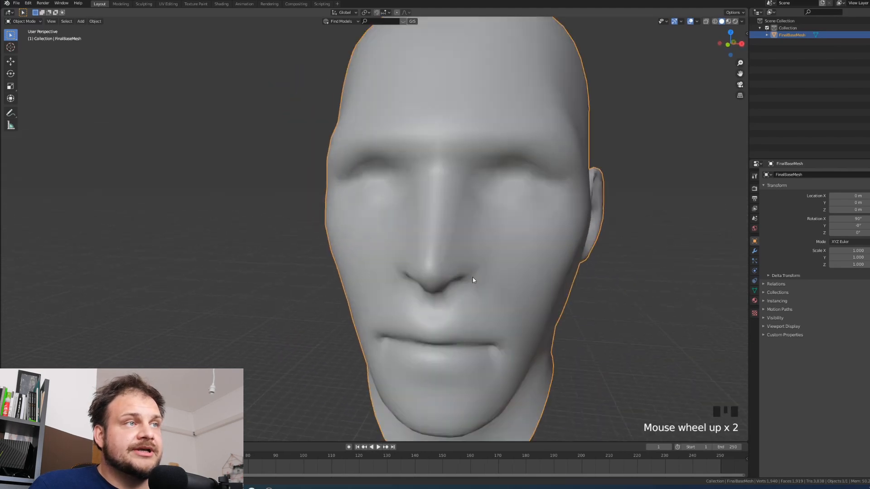
{"action": "key", "text": "Tab"}
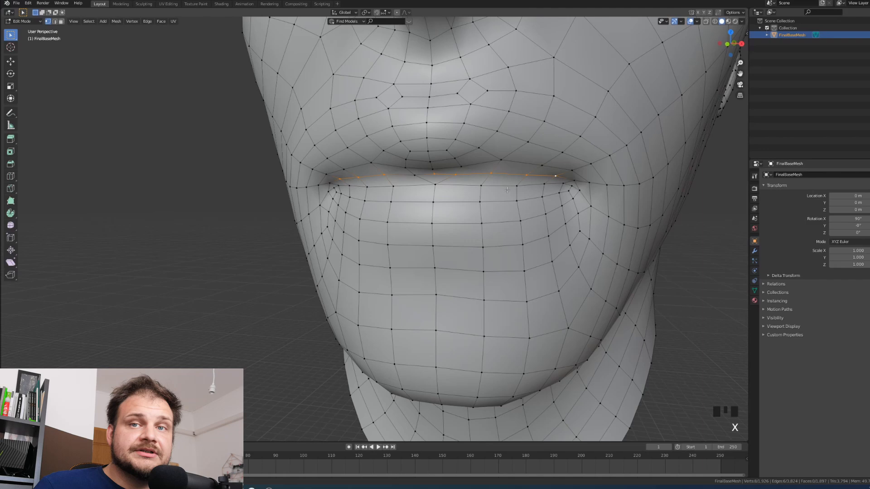
{"action": "mouse_move", "coordinate": [499, 191]}
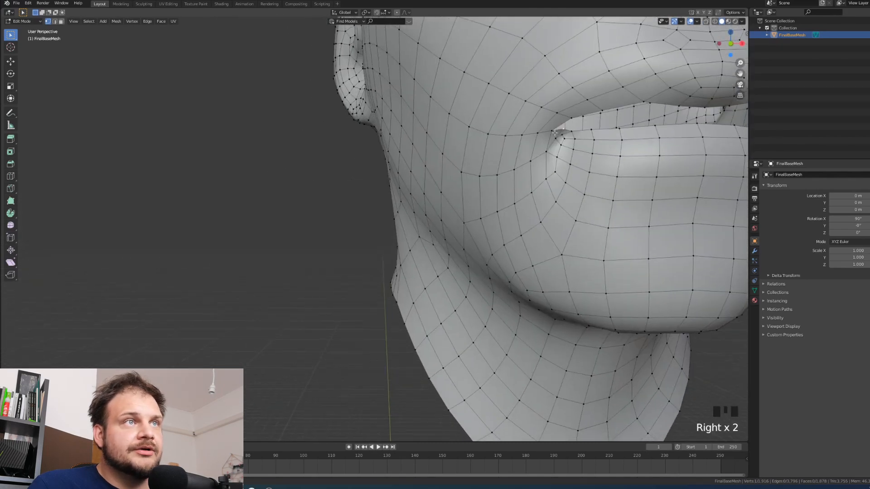
{"action": "scroll", "scroll_direction": "down", "scroll_amount": 3}
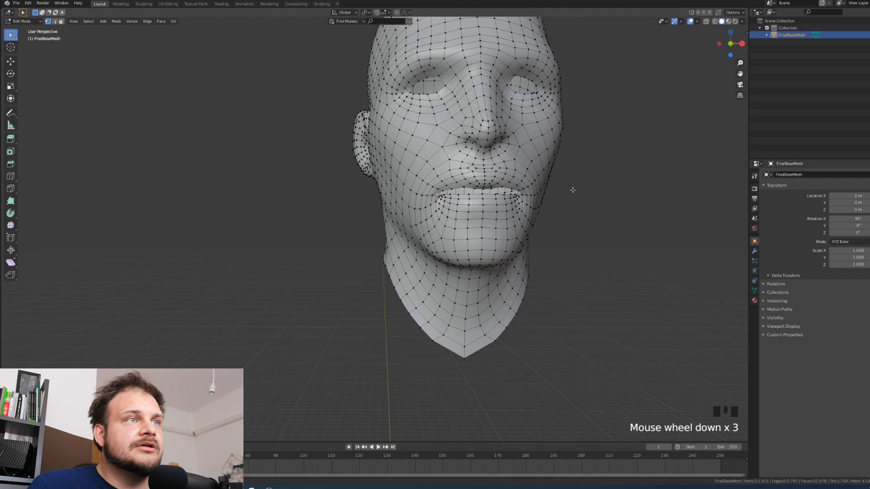
{"action": "key", "text": "Tab"}
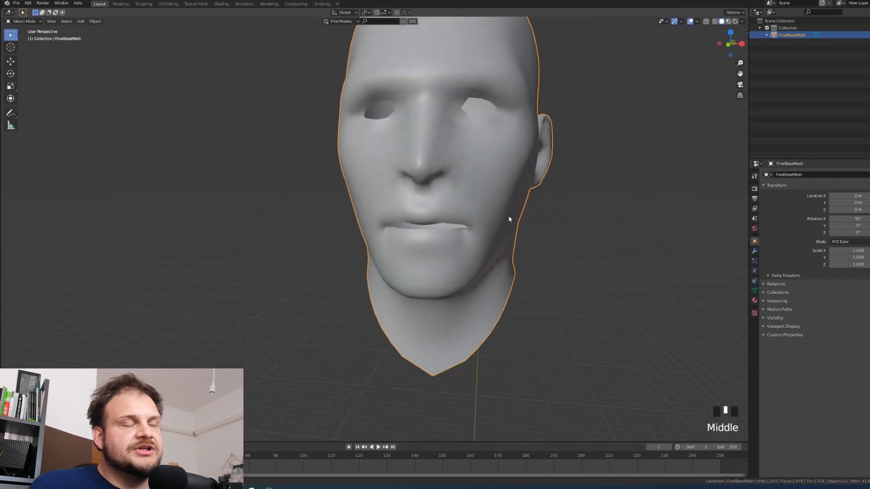
{"action": "key", "text": "Tab"}
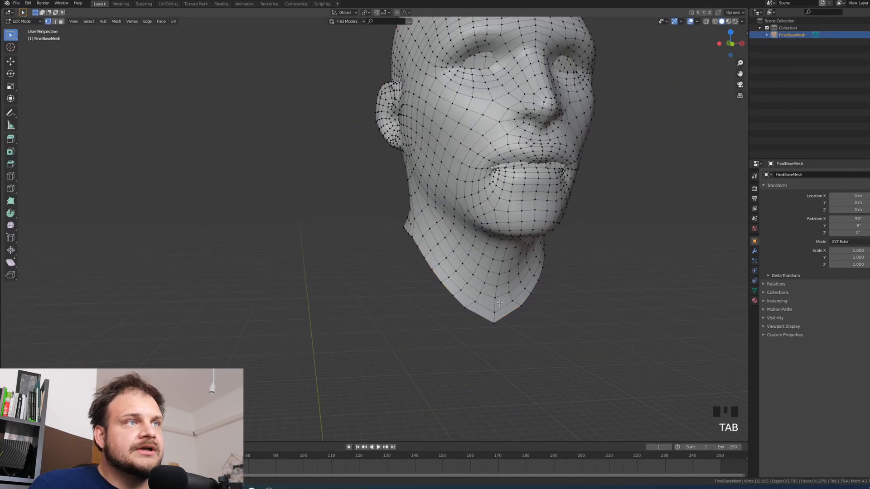
- Inspect the neck, rename the vertex group to hold, and show the Physics properties
{"action": "left_click_drag", "start_coordinate": [498, 303], "coordinate": [389, 270]}
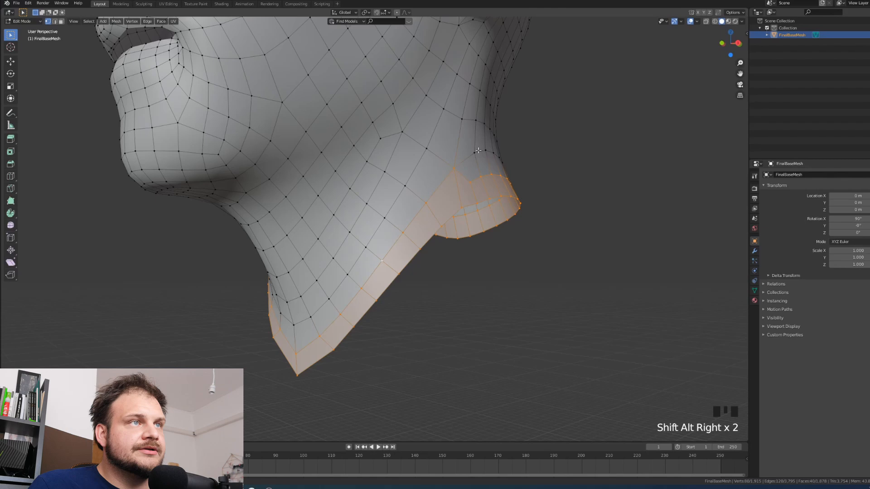
{"action": "left_click_drag", "start_coordinate": [477, 150], "coordinate": [558, 232]}
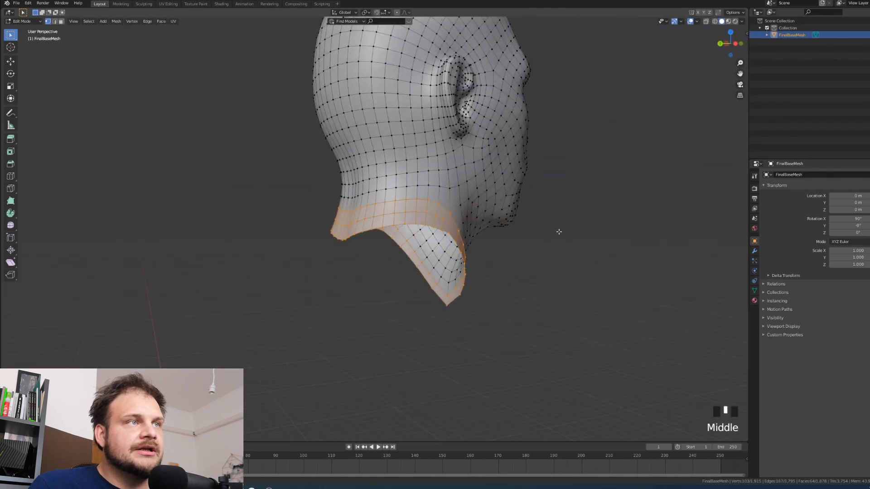
{"action": "scroll", "scroll_direction": "down", "scroll_amount": 3}
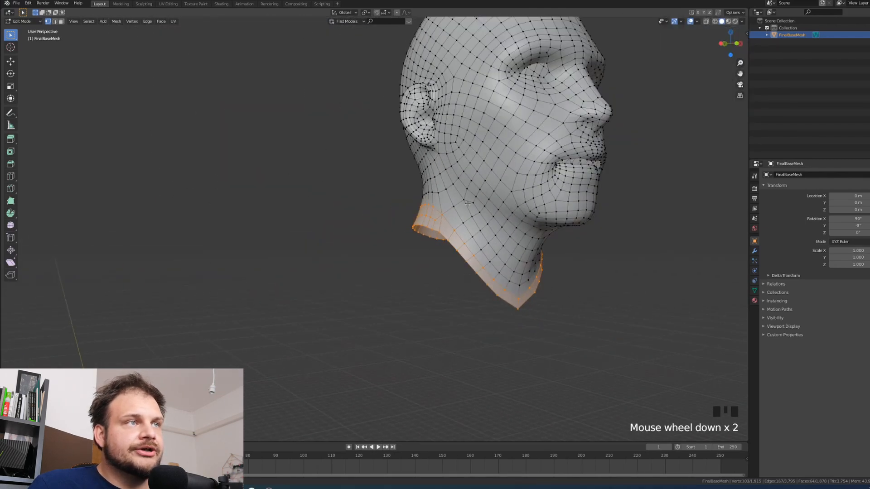
{"action": "left_click_drag", "start_coordinate": [468, 203], "coordinate": [715, 271]}
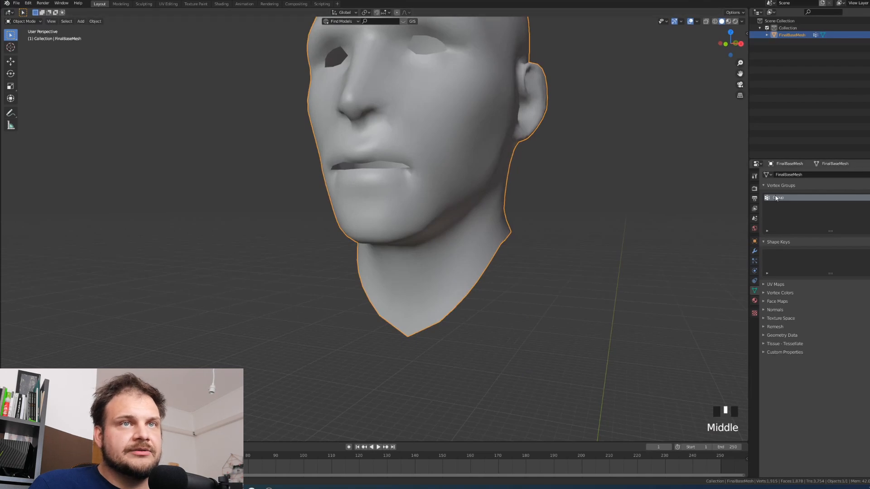
{"action": "double_click", "coordinate": [781, 198]}
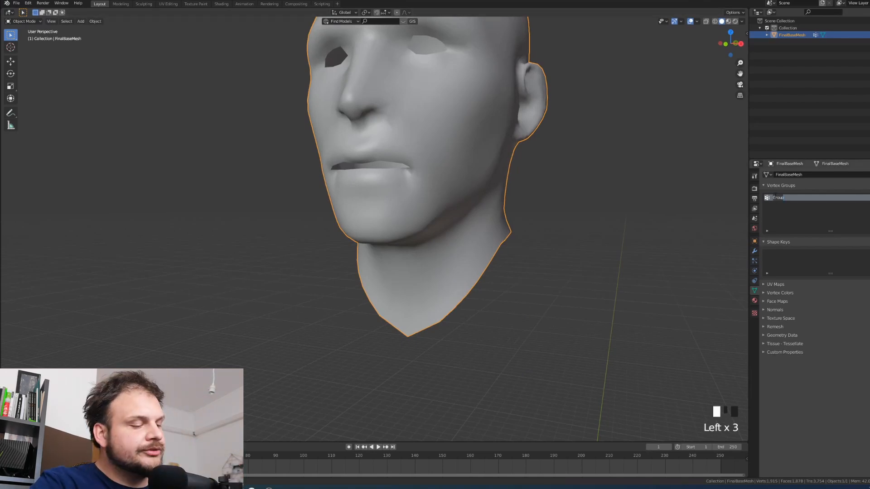
{"action": "left_click", "coordinate": [718, 271]}
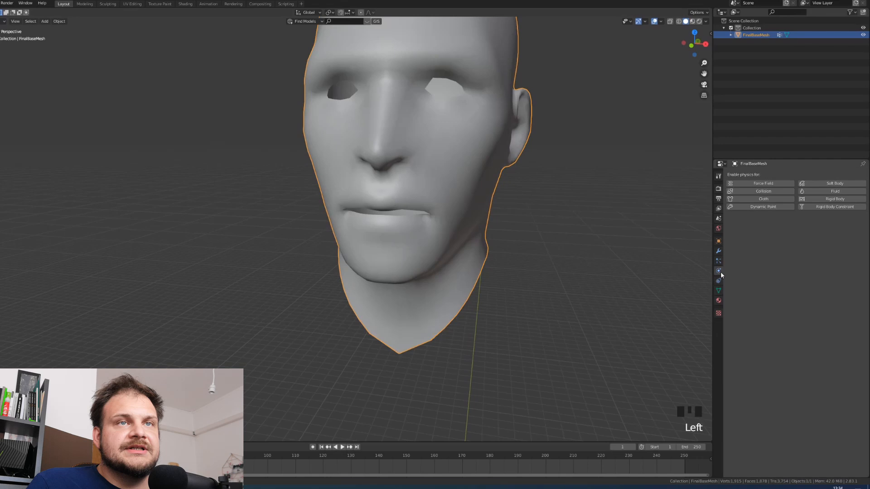
- Add Cloth to the head with Pin Group 'hold' and timeline End frame 60
{"action": "left_click", "coordinate": [763, 198]}
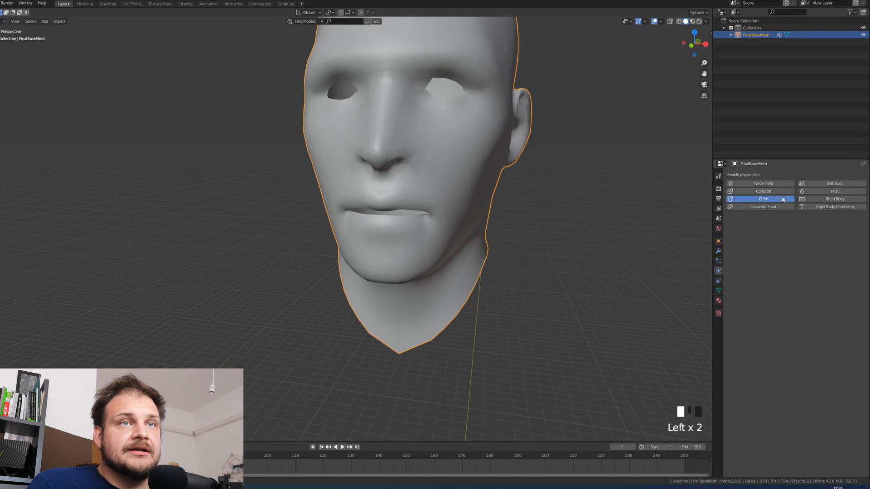
{"action": "left_click", "coordinate": [763, 199]}
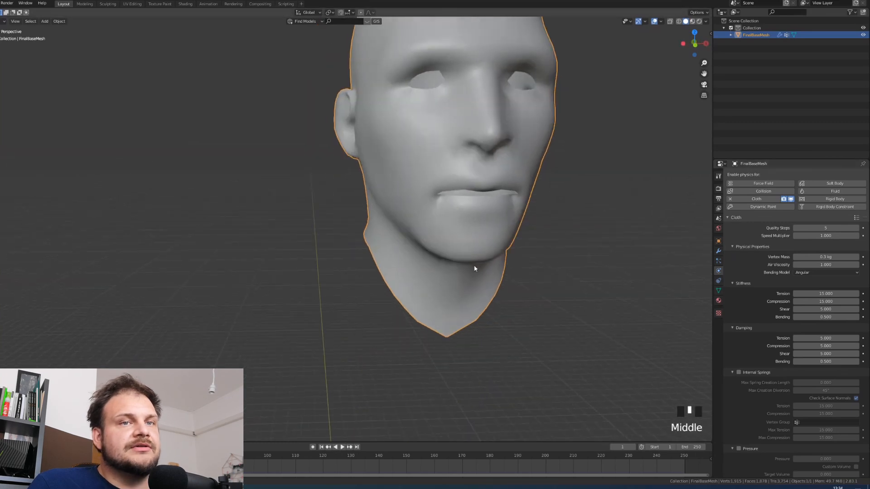
{"action": "scroll", "scroll_direction": "down", "scroll_amount": 3}
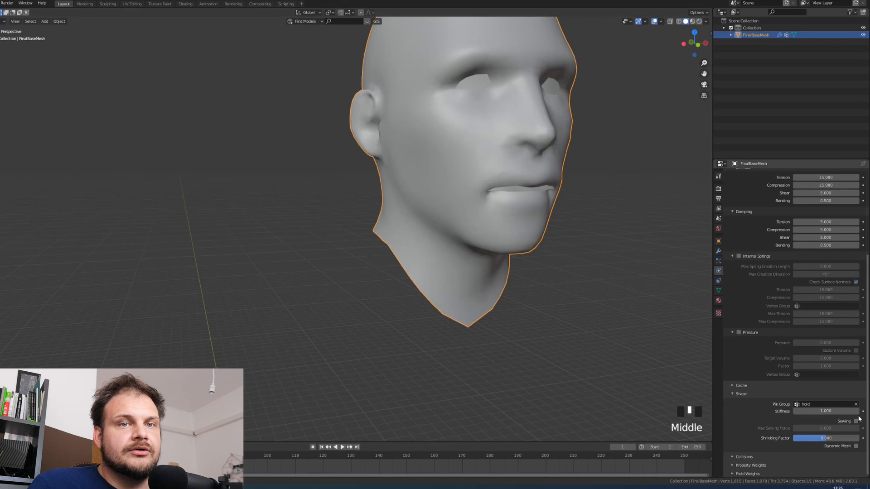
{"action": "left_click_drag", "start_coordinate": [444, 166], "coordinate": [455, 138]}
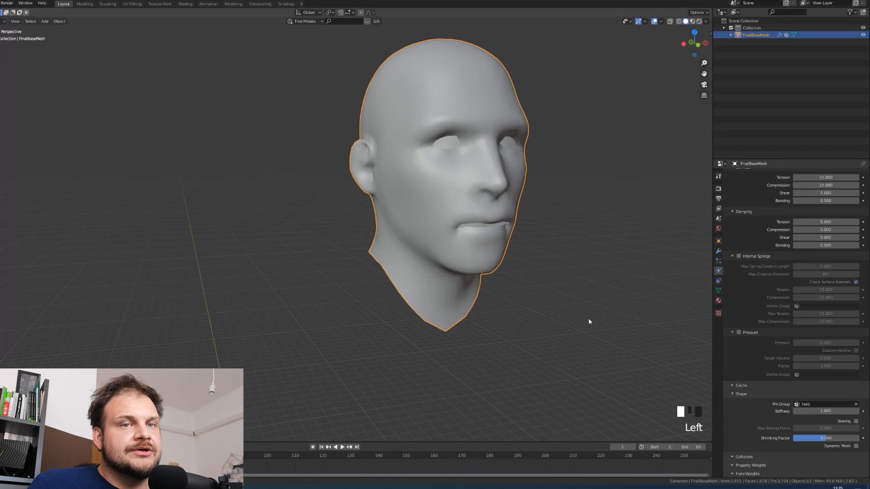
- Play the simulation to see the head crumple, then enable Internal Springs
{"action": "left_click_drag", "start_coordinate": [588, 322], "coordinate": [536, 314]}
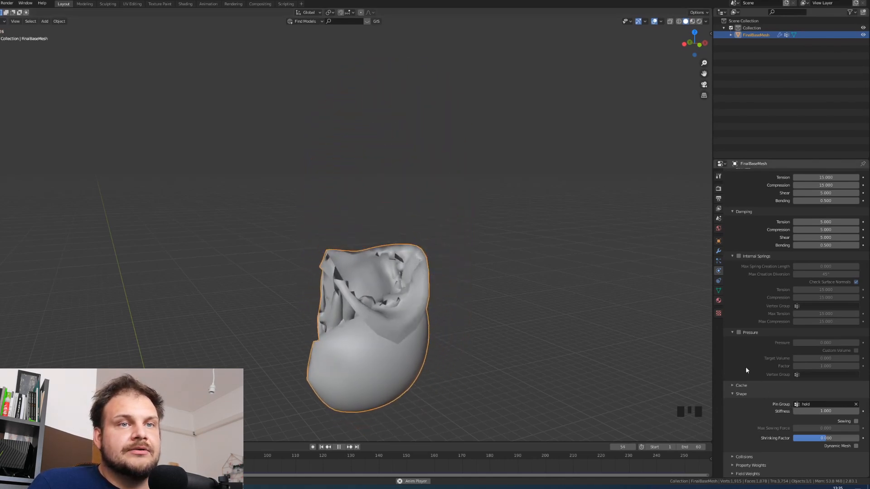
{"action": "scroll", "scroll_direction": "down", "scroll_amount": 3}
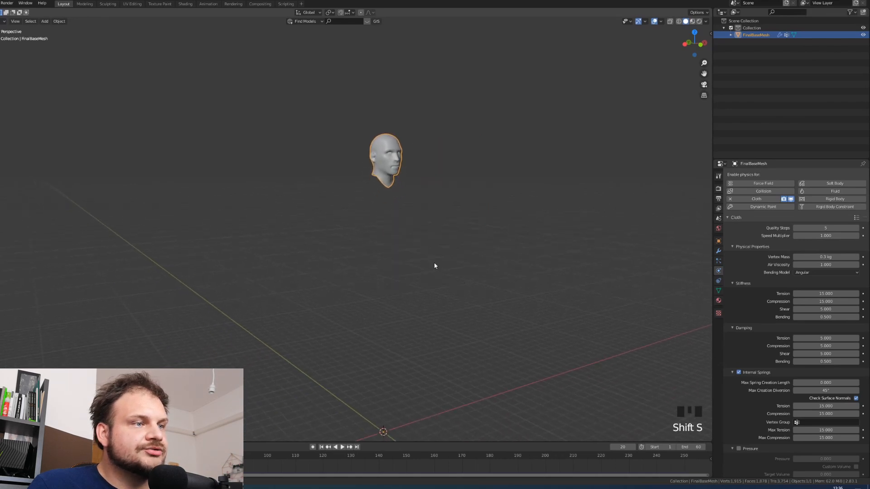
- Snap the 3D cursor to the head and add a UV Sphere there
{"action": "key", "text": "shift+s"}
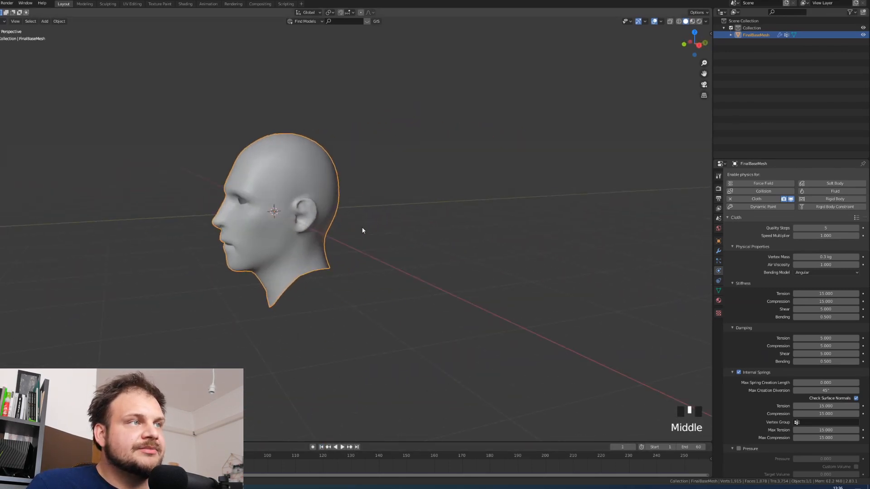
{"action": "left_click_drag", "start_coordinate": [363, 230], "coordinate": [385, 246]}
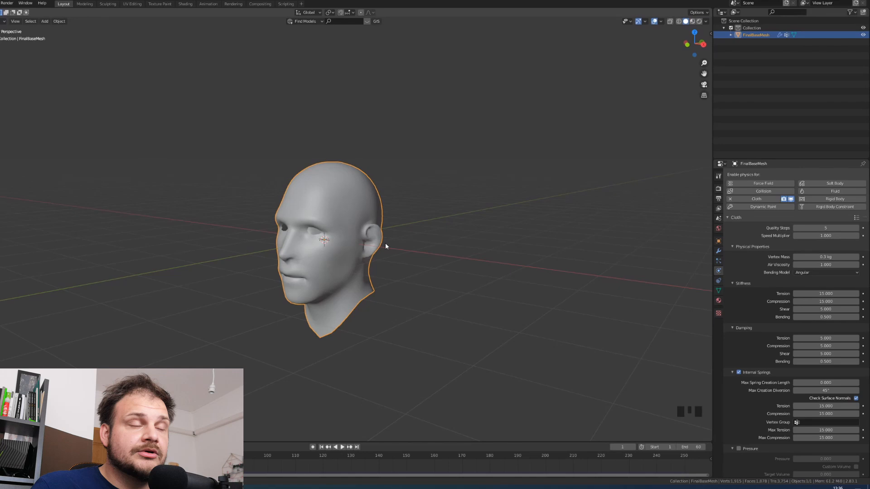
{"action": "key", "text": "shift+a"}
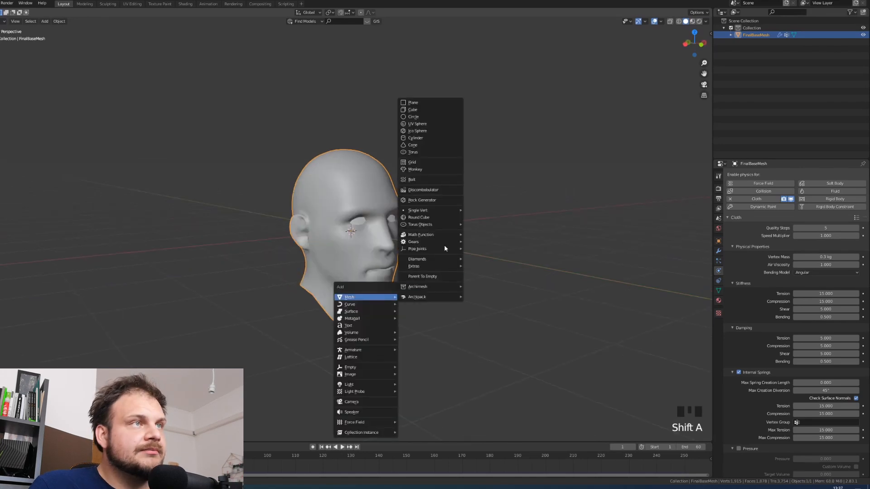
{"action": "left_click", "coordinate": [417, 123]}
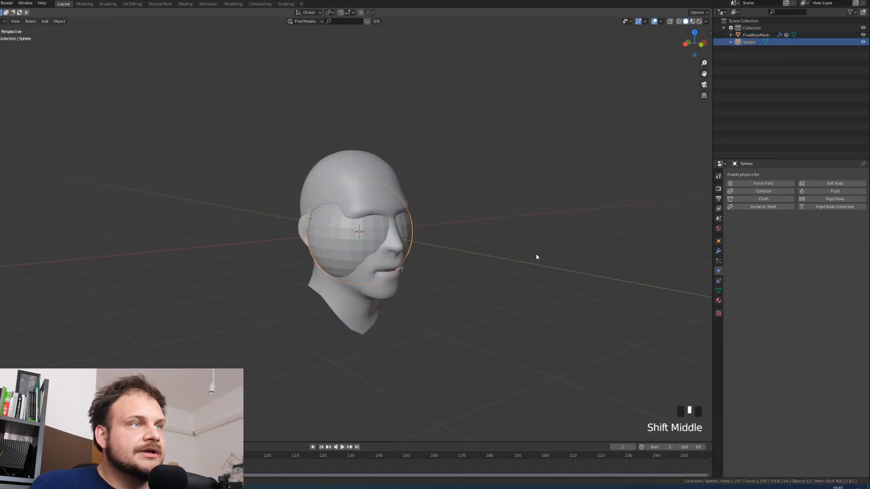
{"action": "scroll", "scroll_direction": "up", "scroll_amount": 3}
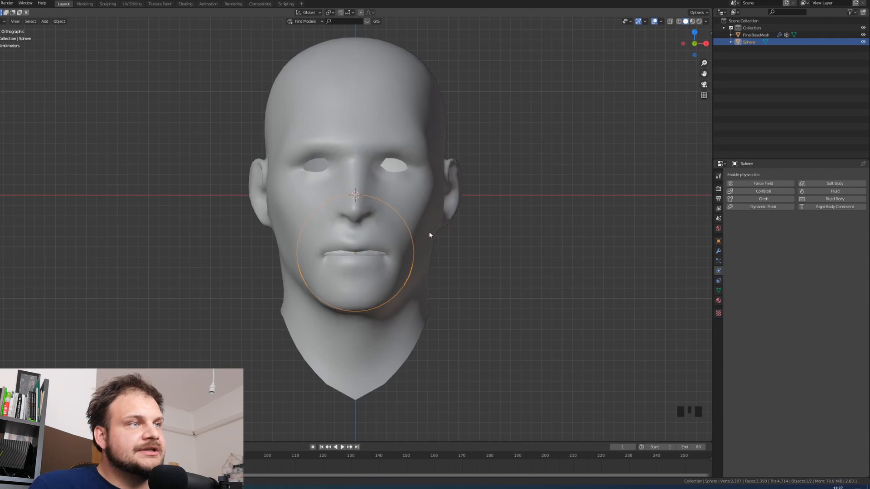
- Scale the sphere down and place it behind the lips, checking depth from the side
{"action": "key", "text": "s"}
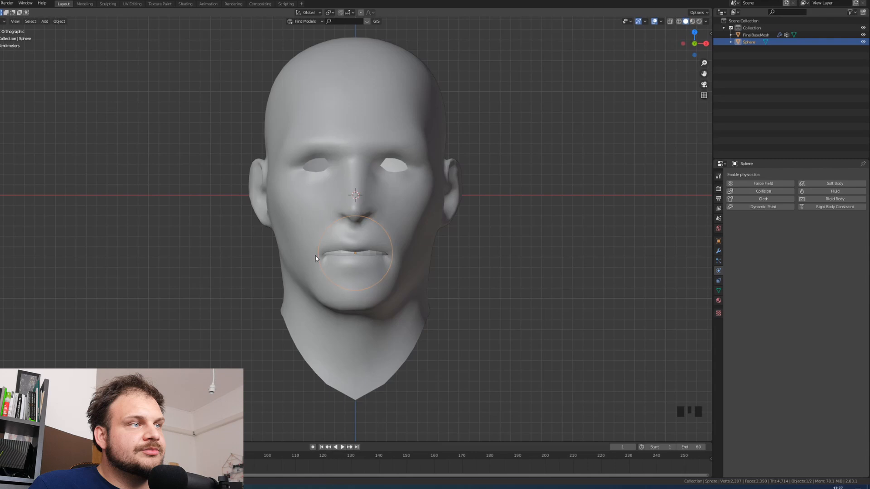
{"action": "mouse_move", "coordinate": [416, 268]}
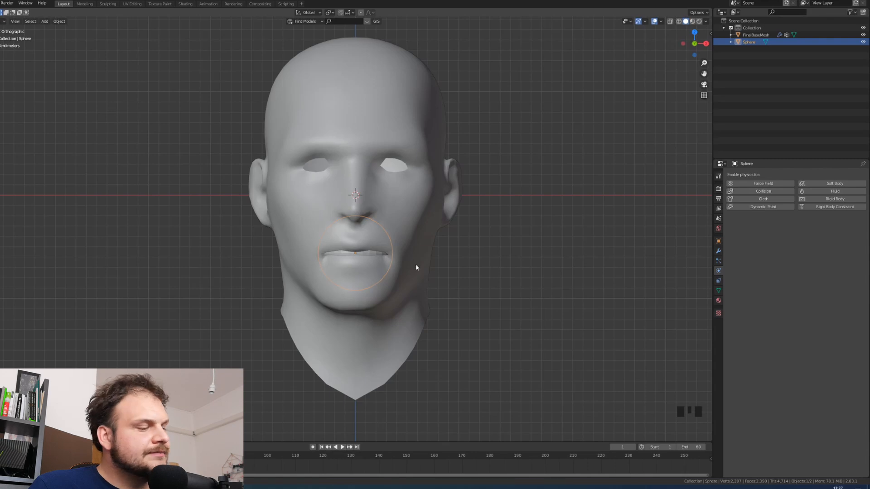
{"action": "key", "text": "s"}
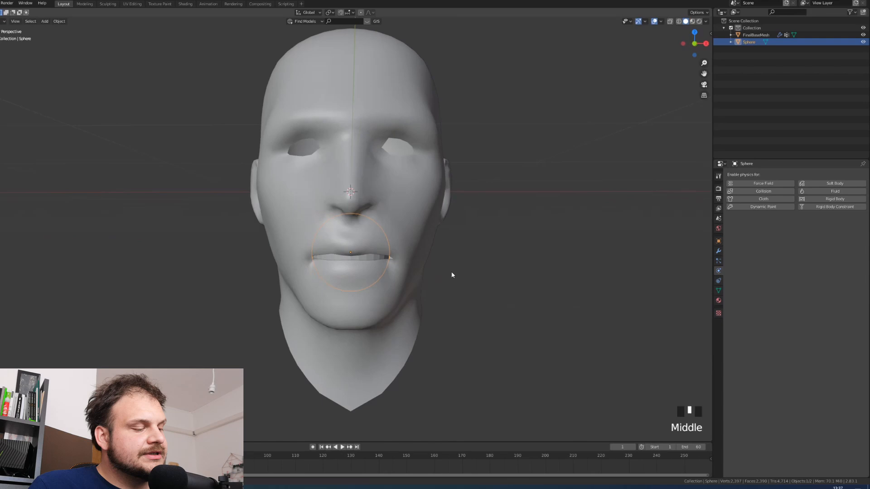
{"action": "key", "text": "s"}
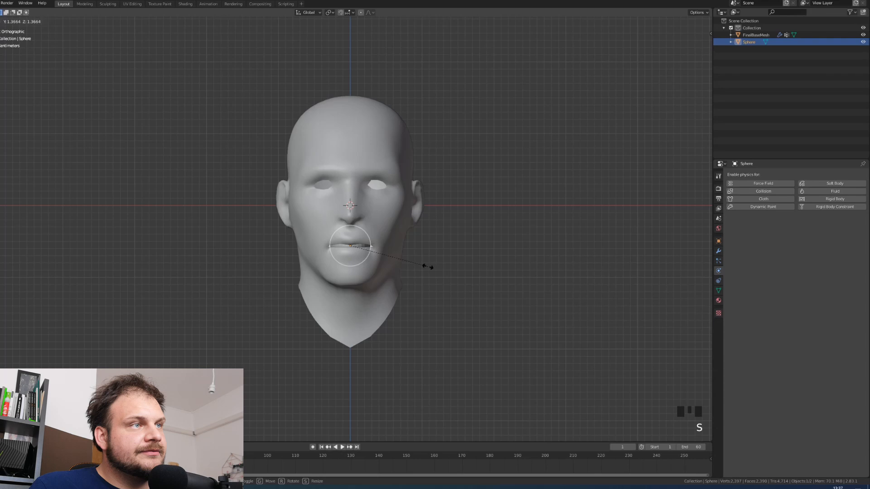
{"action": "left_click_drag", "start_coordinate": [350, 222], "coordinate": [414, 258]}
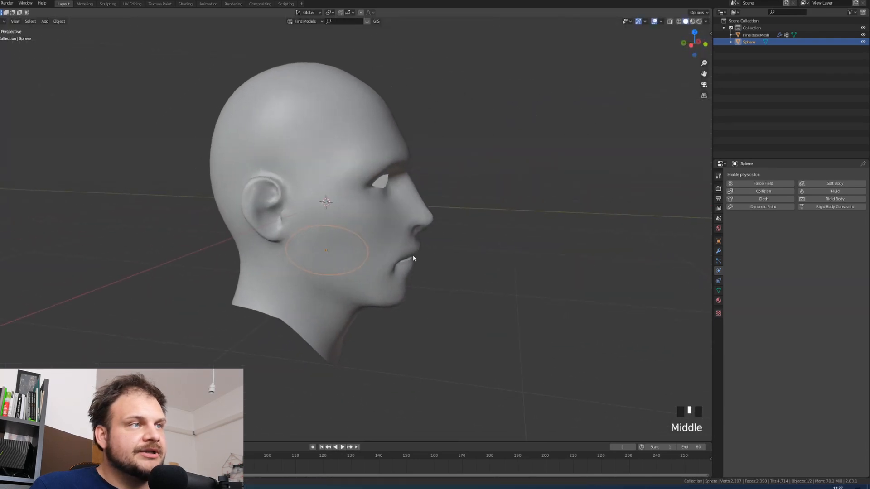
{"action": "left_click_drag", "start_coordinate": [414, 258], "coordinate": [391, 256]}
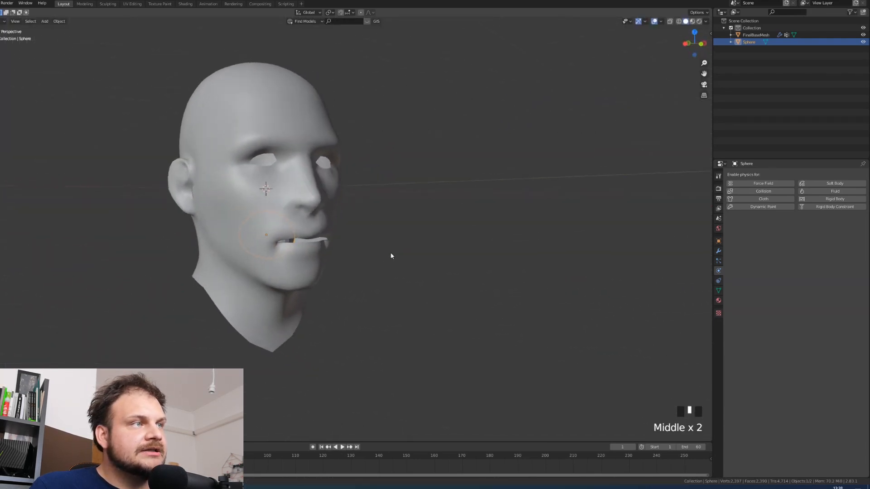
{"action": "left_click_drag", "start_coordinate": [391, 255], "coordinate": [378, 252]}
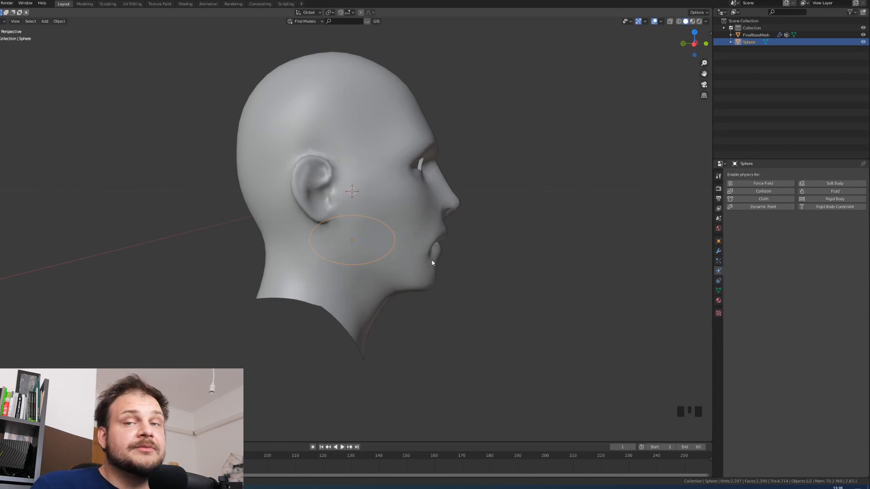
- Orbit around the head and enable Collision physics on the sphere
{"action": "left_click_drag", "start_coordinate": [432, 263], "coordinate": [396, 250]}
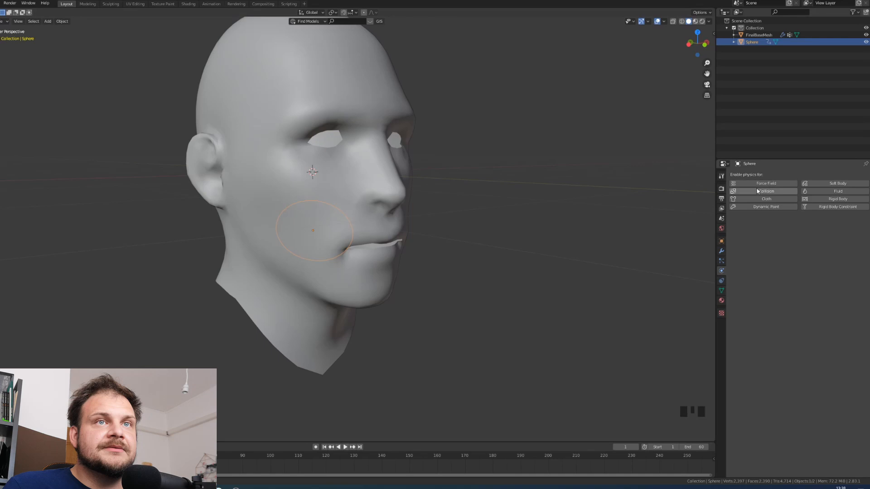
{"action": "left_click", "coordinate": [766, 190]}
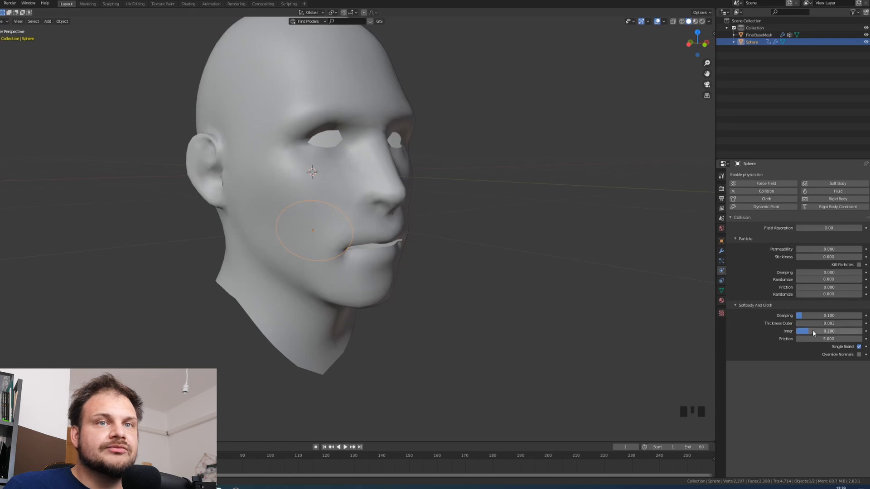
- Lower the sphere's inner collision thickness and scroll down the physics settings
{"action": "left_click_drag", "start_coordinate": [827, 331], "coordinate": [802, 331]}
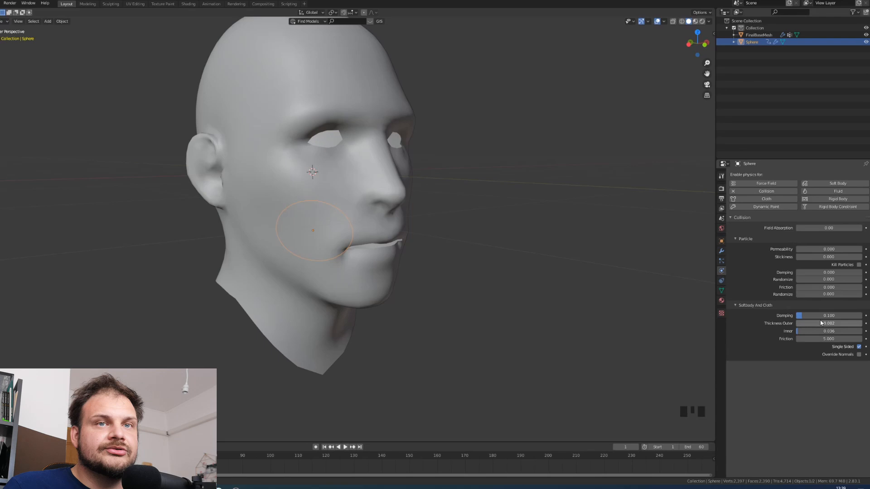
{"action": "mouse_move", "coordinate": [473, 274]}
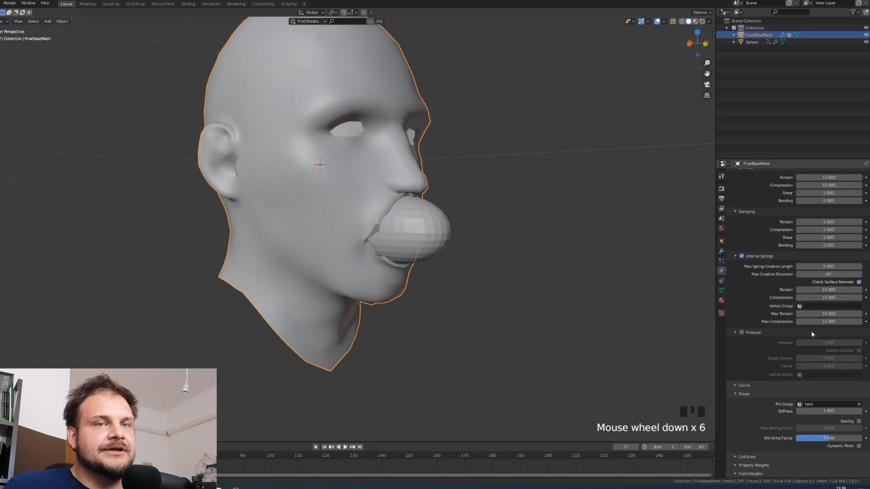
{"action": "scroll", "scroll_direction": "down", "scroll_amount": 3}
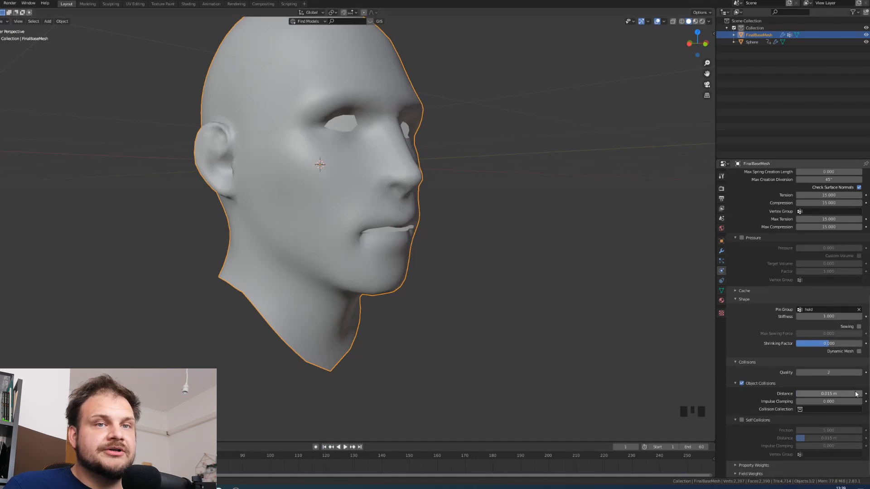
- Edit the cloth's object collision distance, then rewind the animation to frame 1
{"action": "double_click", "coordinate": [829, 394]}
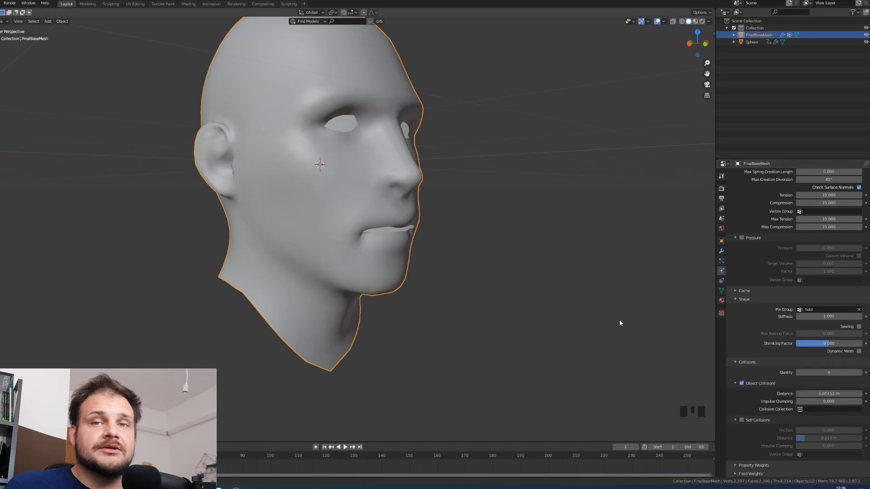
{"action": "mouse_move", "coordinate": [667, 340]}
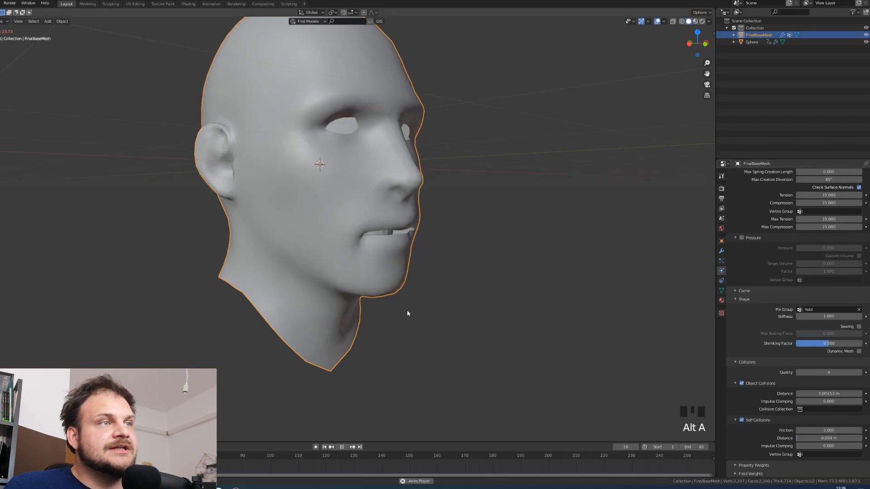
{"action": "left_click", "coordinate": [341, 447]}
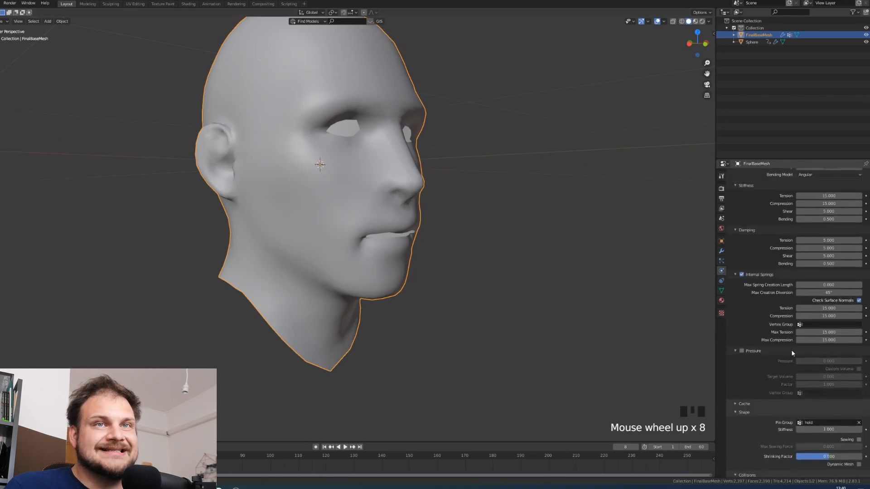
{"action": "scroll", "scroll_direction": "down", "scroll_amount": 3}
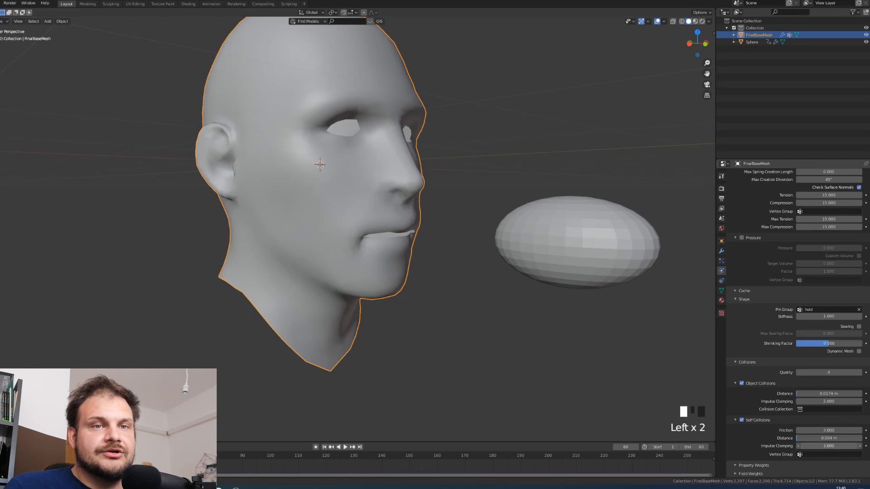
{"action": "left_click", "coordinate": [828, 402]}
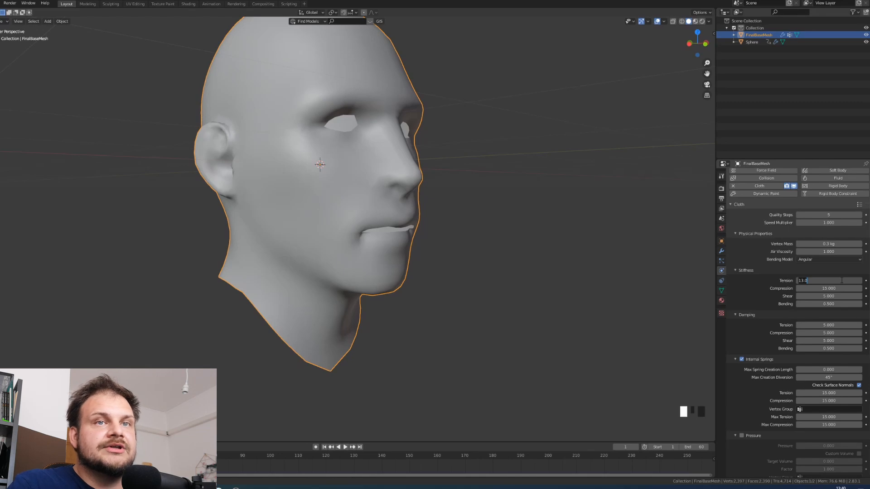
- Enter 50 for the cloth stiffness and scroll through the Cloth settings
{"action": "type", "text": "50"}
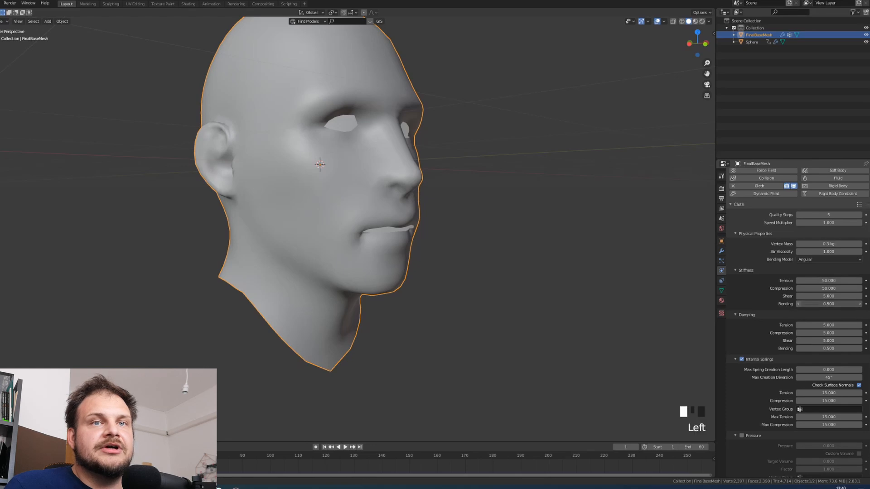
{"action": "scroll", "scroll_direction": "down", "scroll_amount": 3}
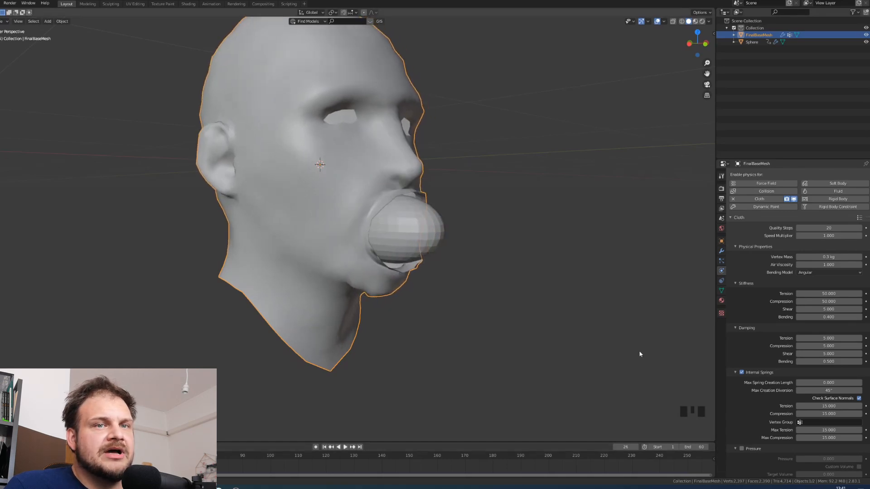
- Scroll down to the cloth Object Collisions settings
{"action": "scroll", "scroll_direction": "down", "scroll_amount": 3}
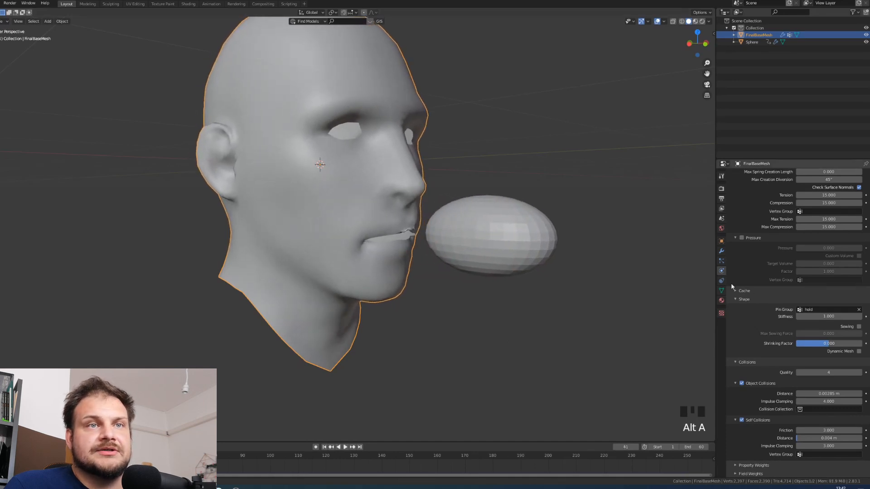
- Inspect the cloth cache End frame, collapse the Cache panel, and play the simulation
{"action": "left_click", "coordinate": [735, 291]}
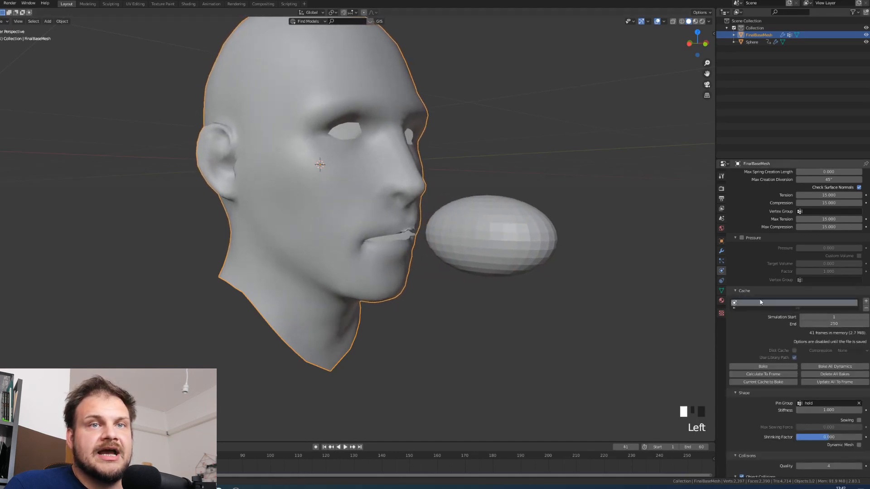
{"action": "mouse_move", "coordinate": [834, 324]}
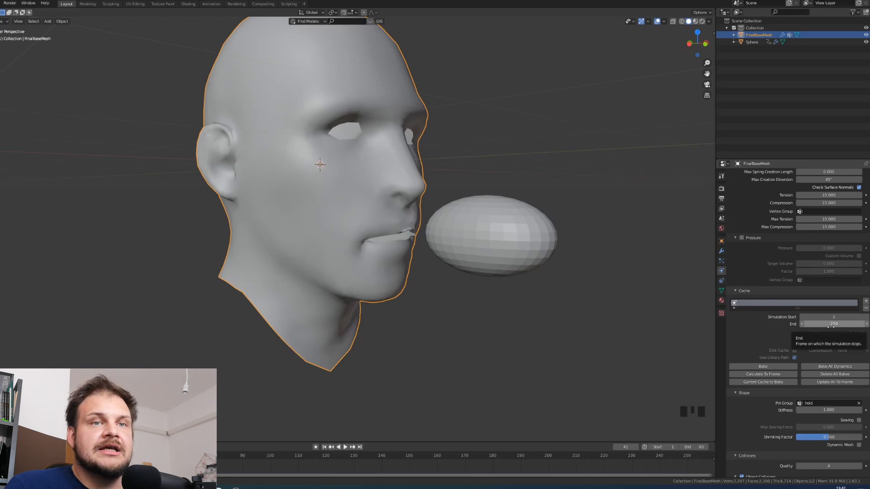
{"action": "left_click", "coordinate": [736, 291]}
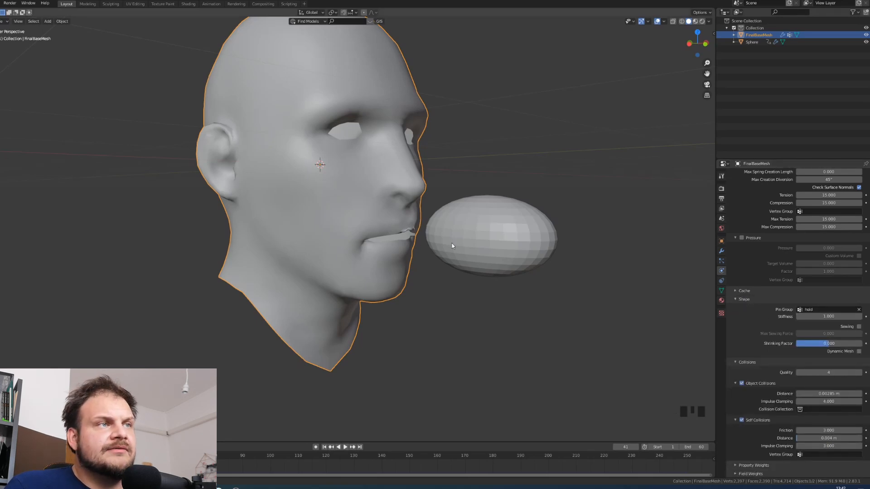
{"action": "left_click", "coordinate": [345, 447]}
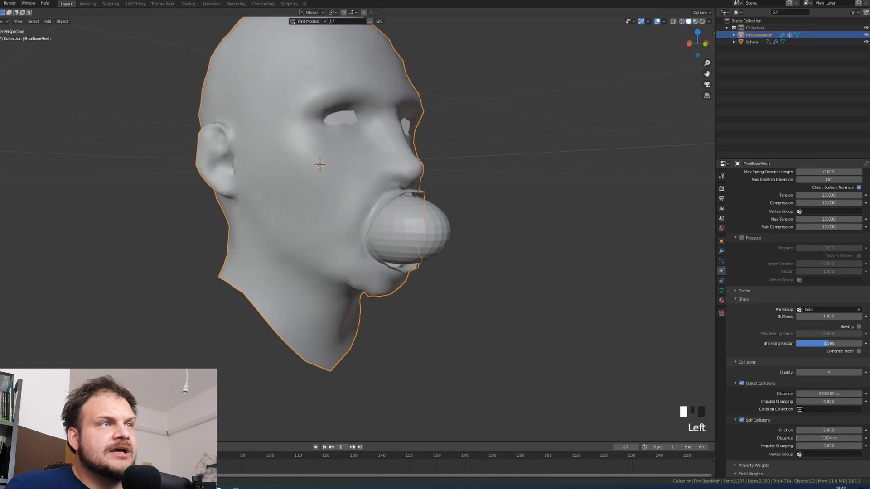
{"action": "left_click", "coordinate": [751, 41]}
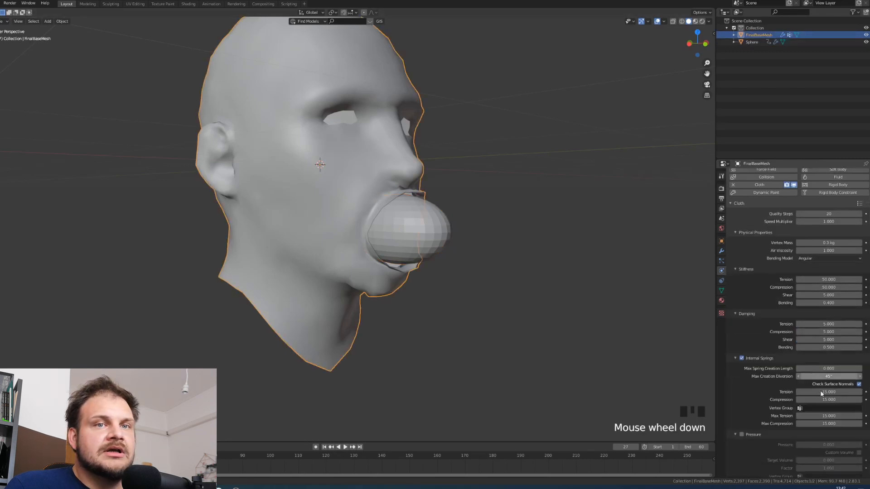
- Zoom in on the mouth where the sphere bulges through
{"action": "scroll", "scroll_direction": "down", "scroll_amount": 3}
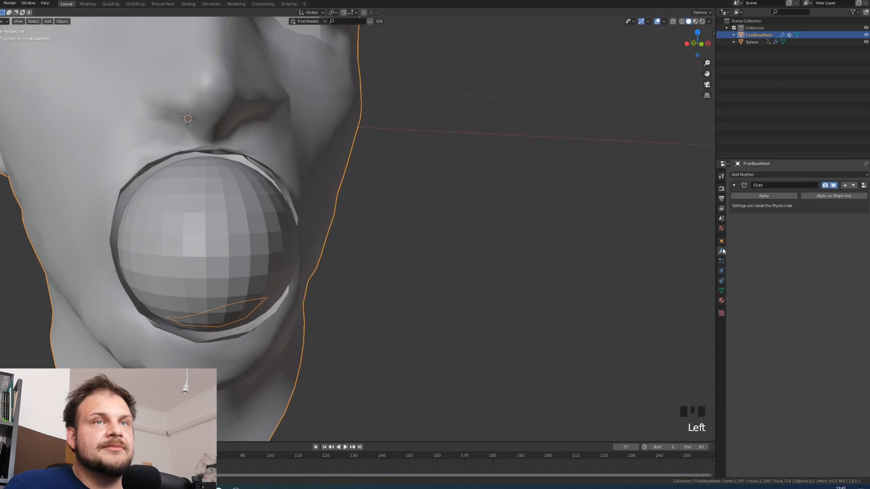
- Add a 0.027 m Solidify modifier and a Subdivision Surface modifier to the head
{"action": "left_click", "coordinate": [747, 174]}
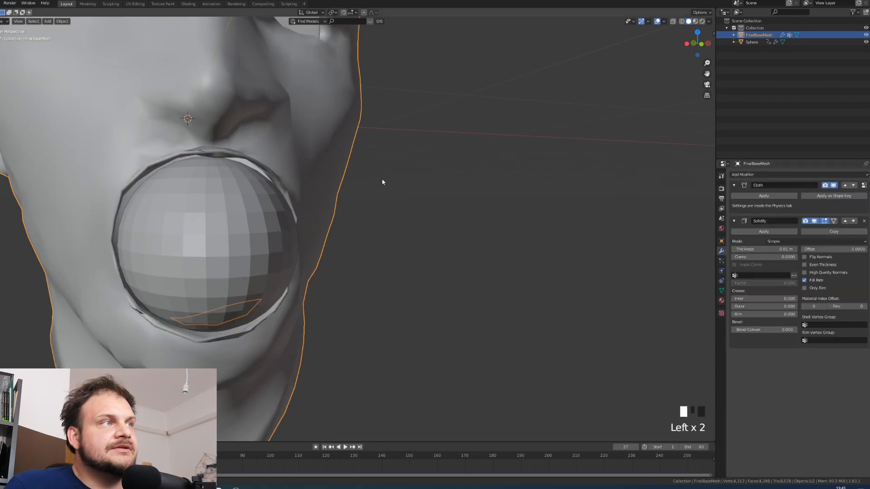
{"action": "left_click", "coordinate": [743, 175]}
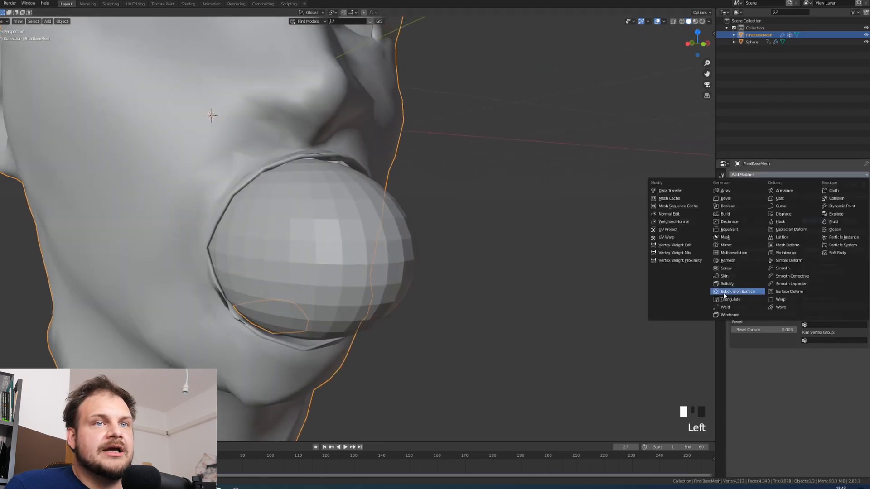
{"action": "left_click", "coordinate": [737, 291]}
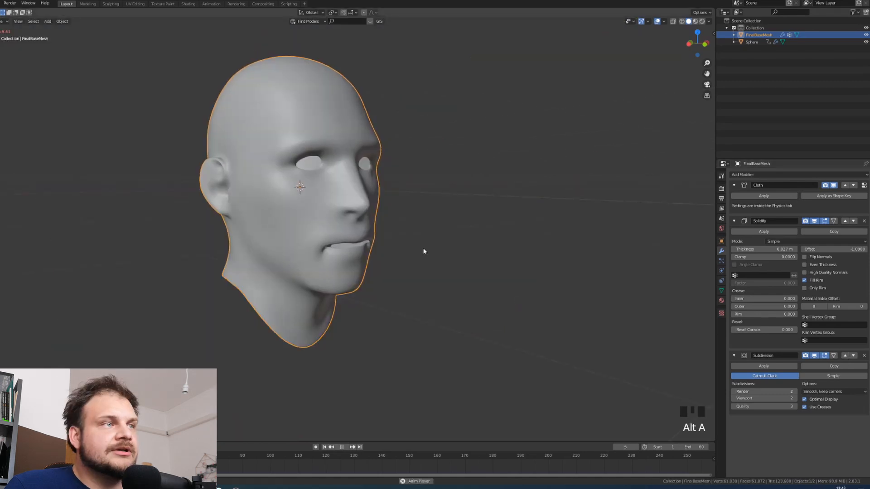
- Scroll the Physics properties back up to the Cloth Stiffness settings
{"action": "scroll", "scroll_direction": "up", "scroll_amount": 3}
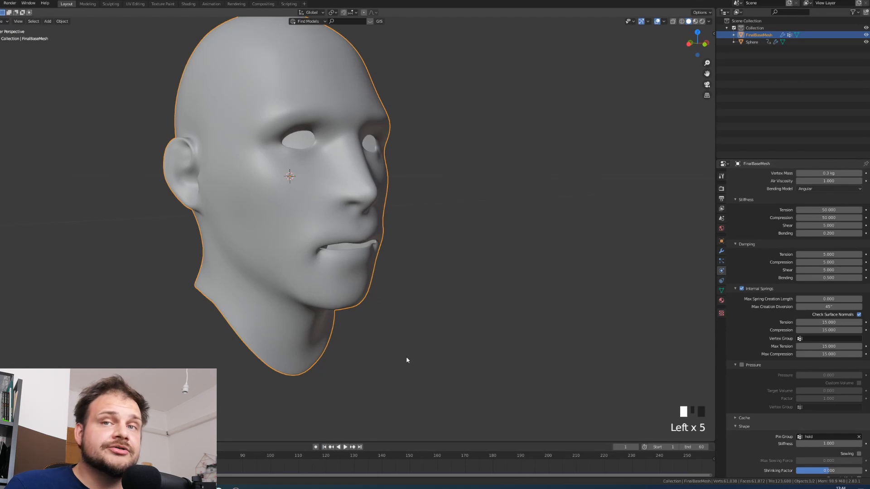
- Change the cloth Bending stiffness to 1.0
{"action": "left_click", "coordinate": [323, 447]}
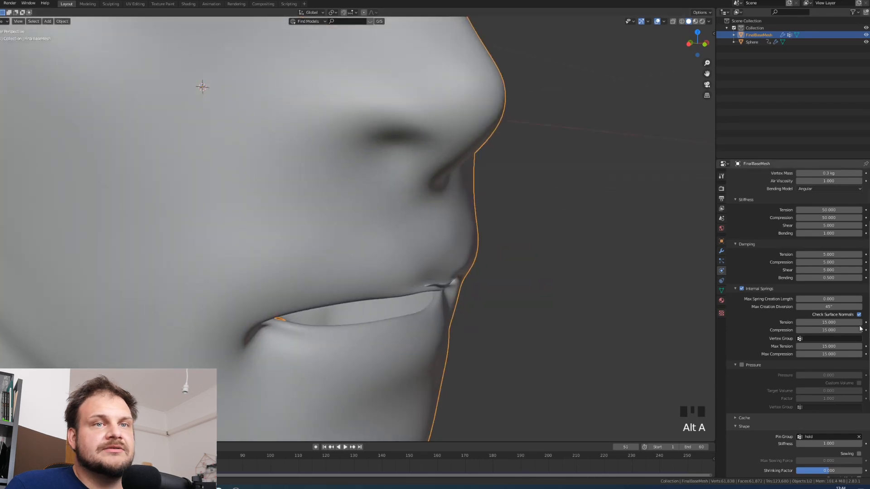
- Zoom and pan around the head's mouth to inspect the lip edges, restoring Bending to 0.4
{"action": "scroll", "scroll_direction": "down", "scroll_amount": 3}
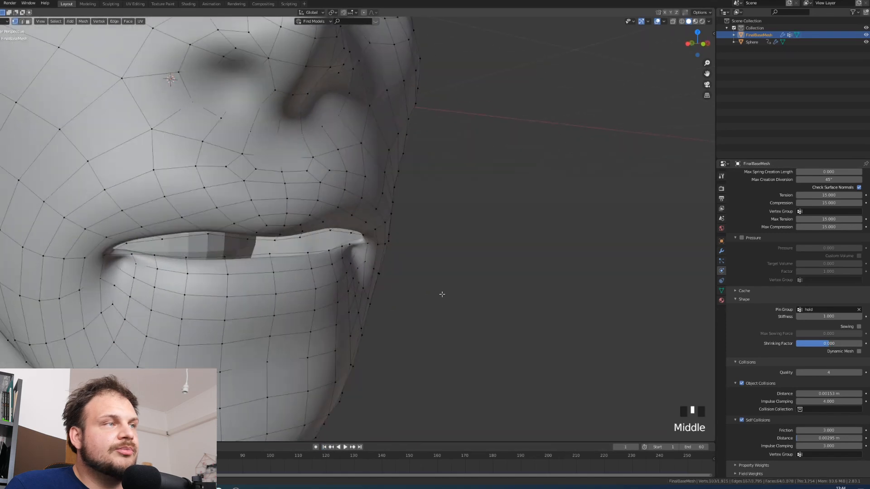
{"action": "left_click_drag", "start_coordinate": [442, 295], "coordinate": [359, 290]}
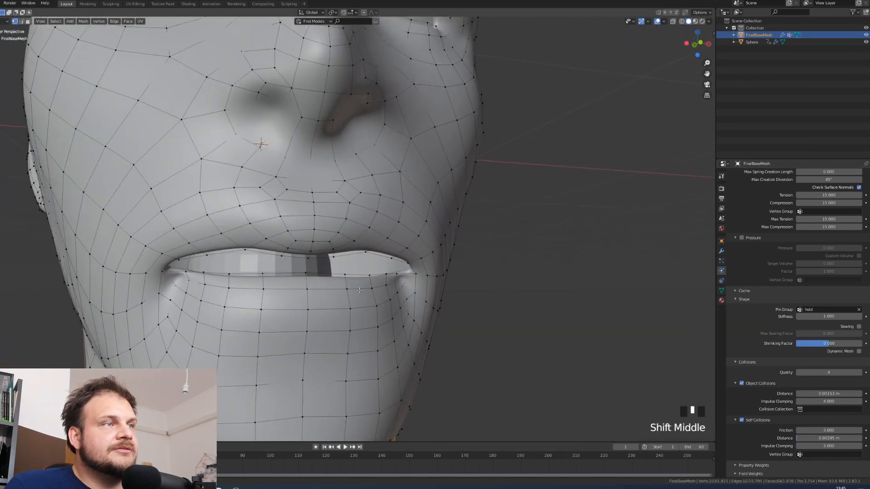
{"action": "scroll", "scroll_direction": "down", "scroll_amount": 3}
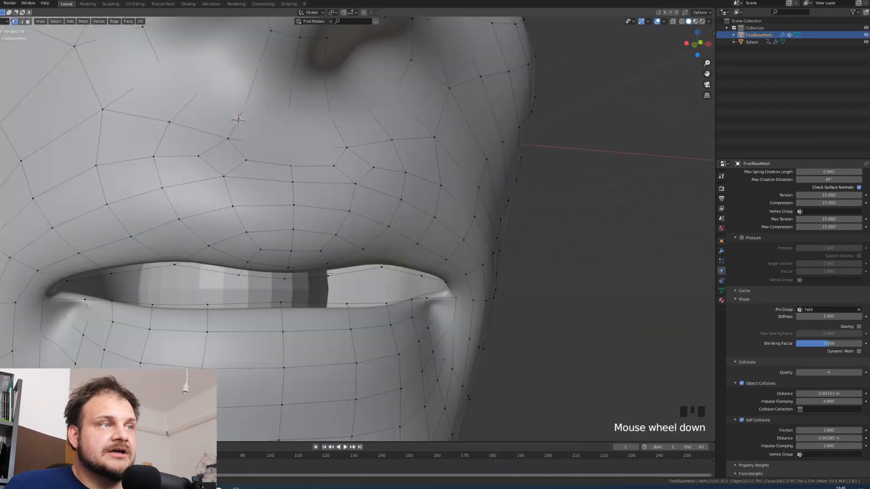
{"action": "scroll", "scroll_direction": "down", "scroll_amount": 3}
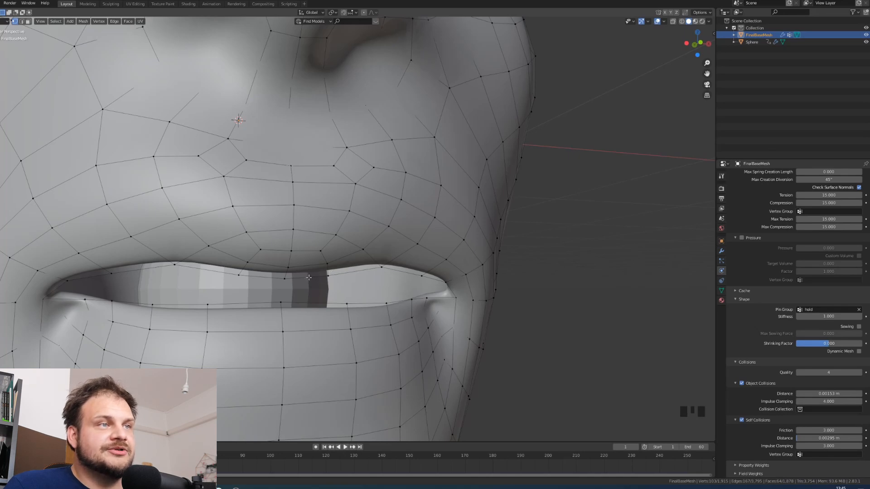
{"action": "right_click", "coordinate": [322, 281]}
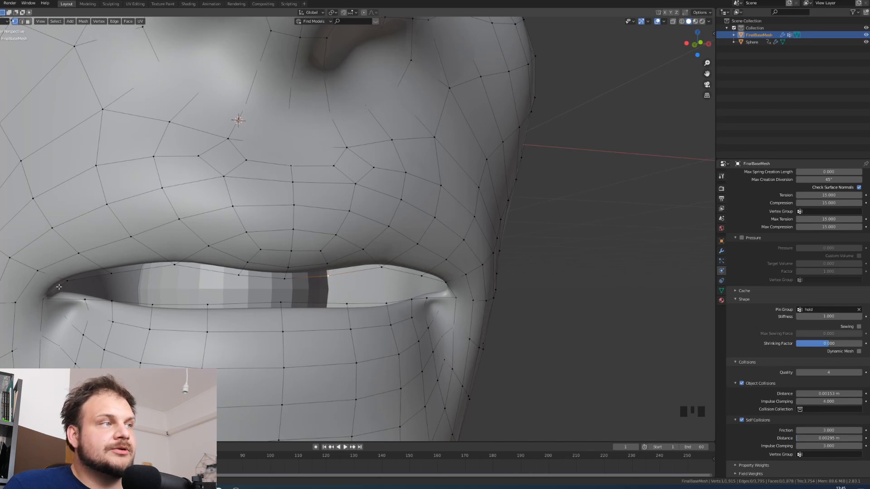
{"action": "scroll", "scroll_direction": "down", "scroll_amount": 3}
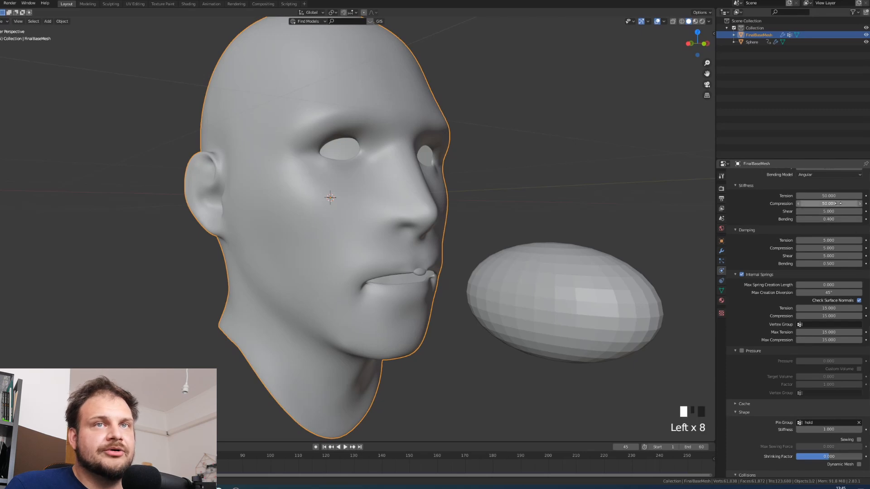
- Play the cloth simulation and stop near frame 33 with the sphere pushing through the mouth
{"action": "scroll", "scroll_direction": "down", "scroll_amount": 3}
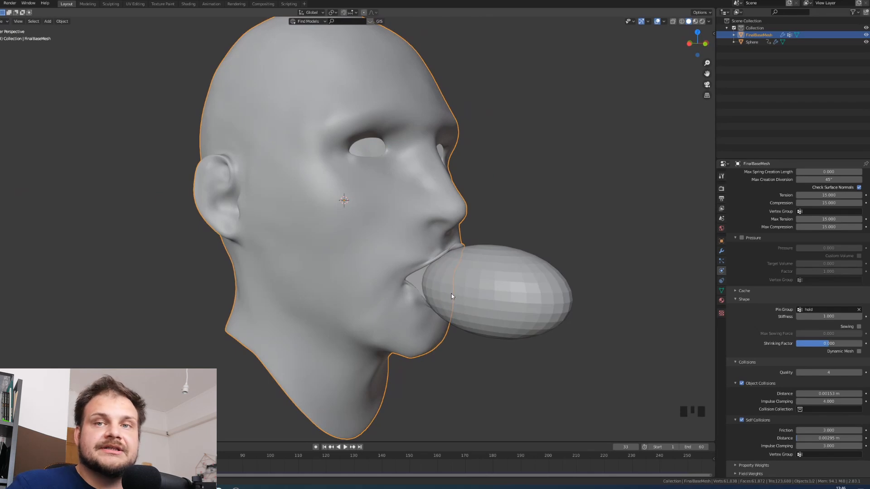
- Jump the timeline back to frame 1, with the sphere hidden inside the head
{"action": "scroll", "scroll_direction": "up", "scroll_amount": 3}
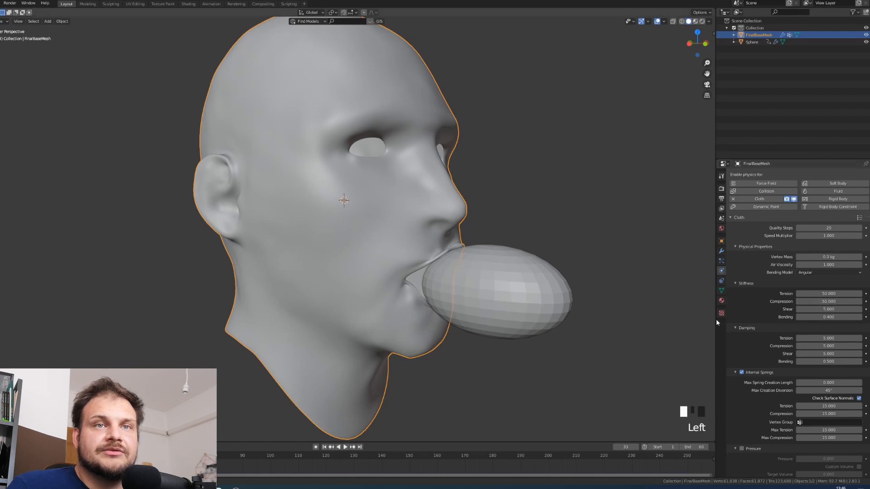
{"action": "left_click", "coordinate": [323, 447]}
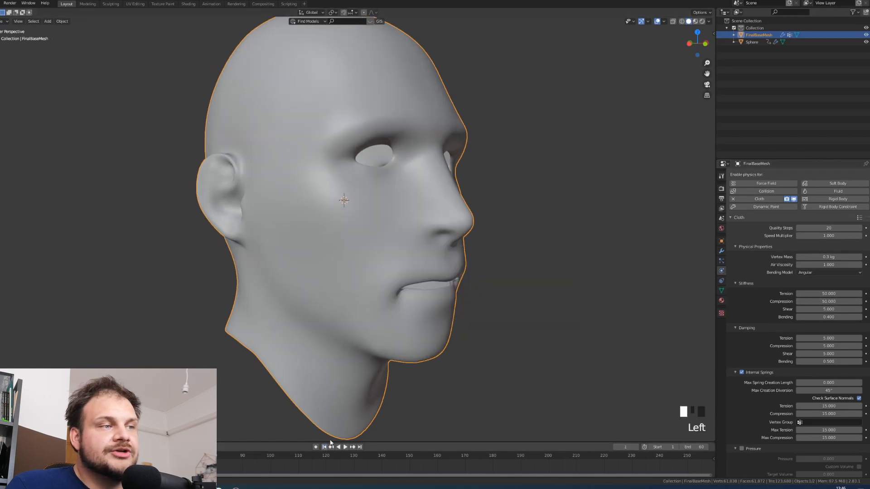